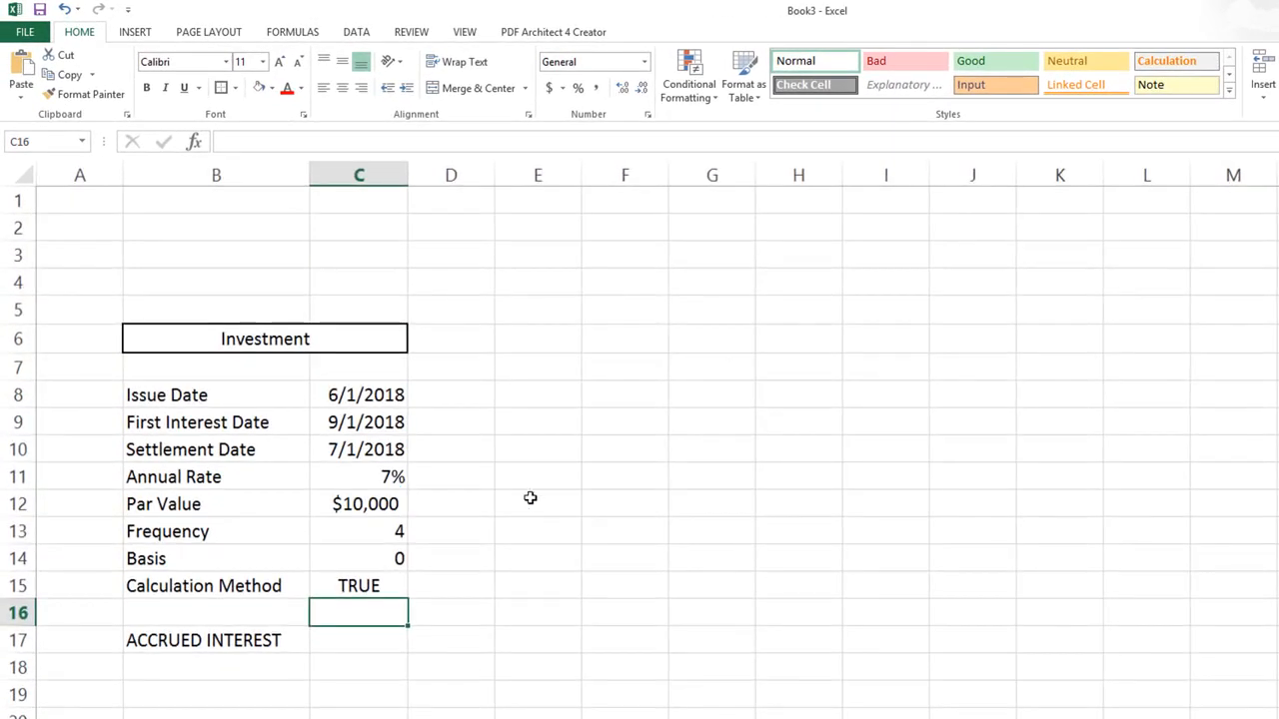
Review the ACCRINT inputs from issue date through calculation method, entering 4 along the way.
click(538, 421)
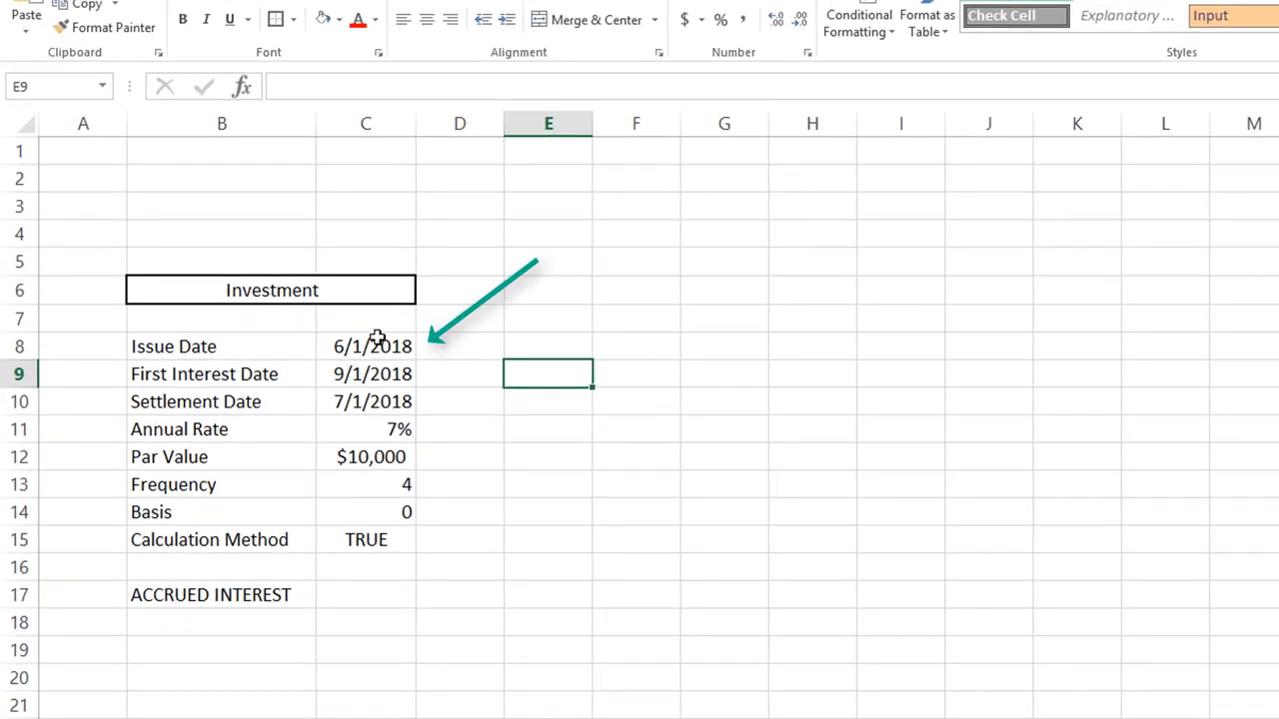
click(372, 345)
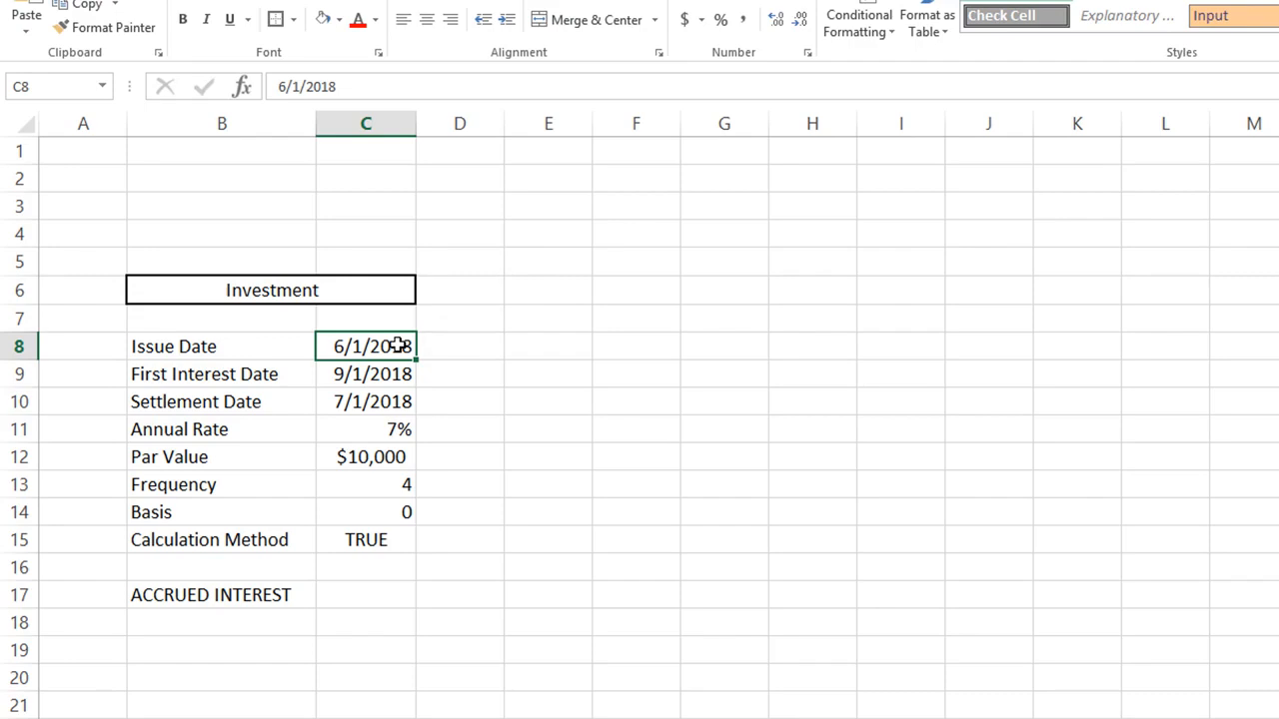
click(364, 374)
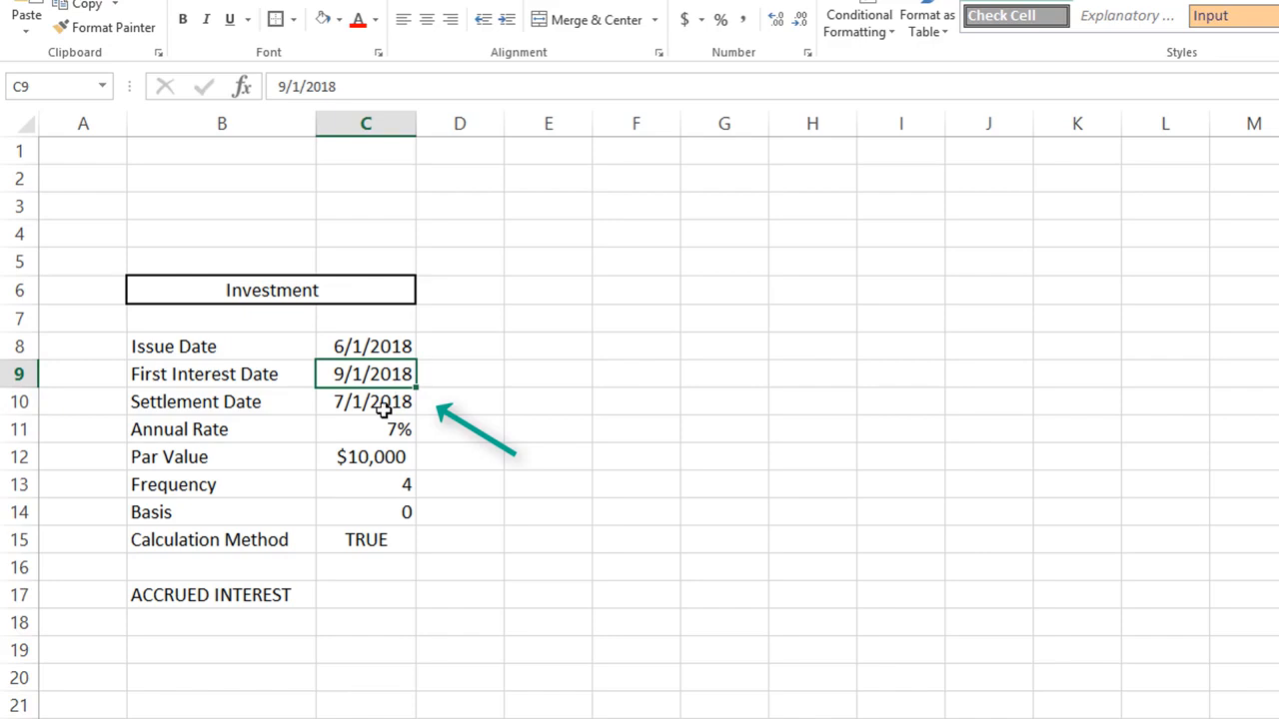
click(364, 400)
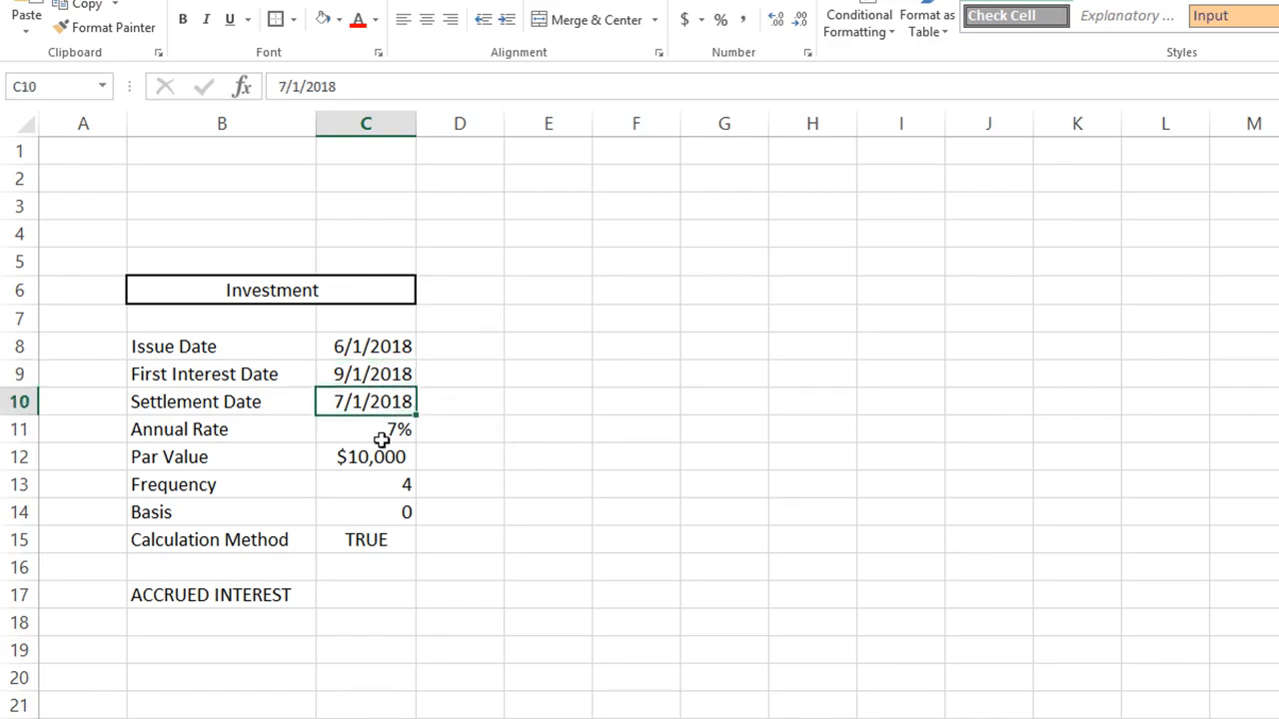
click(364, 427)
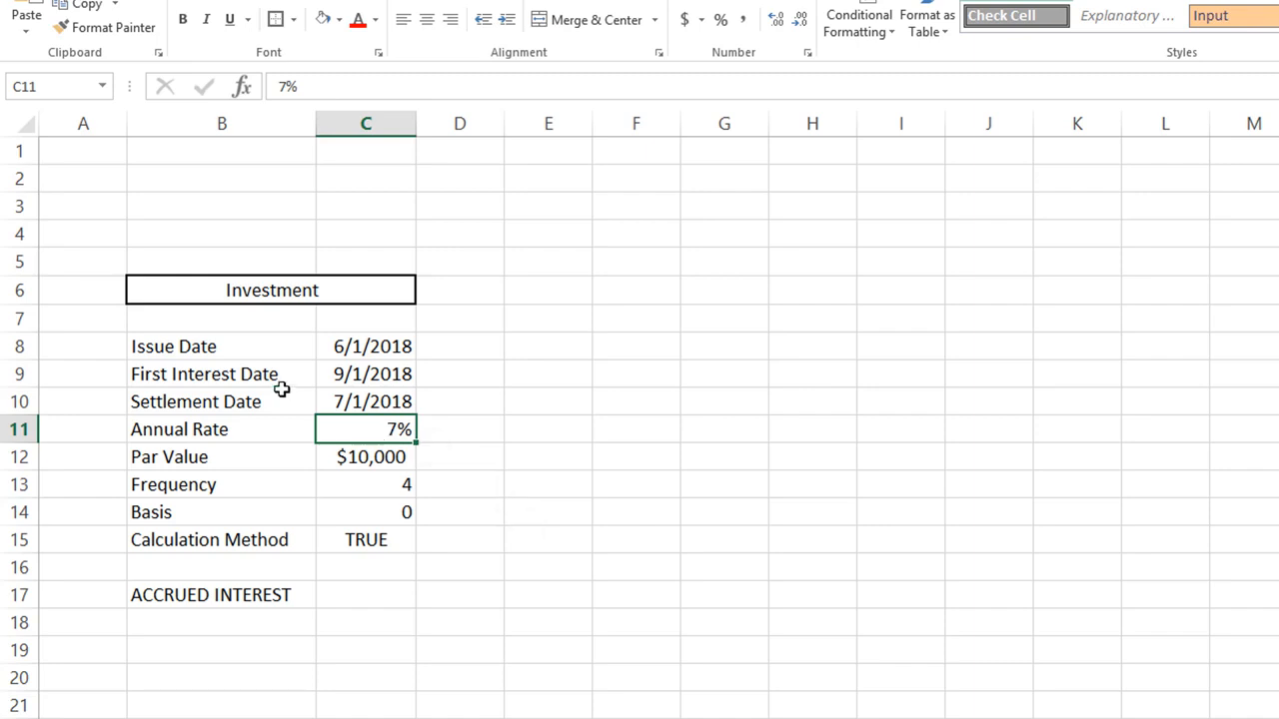
click(365, 456)
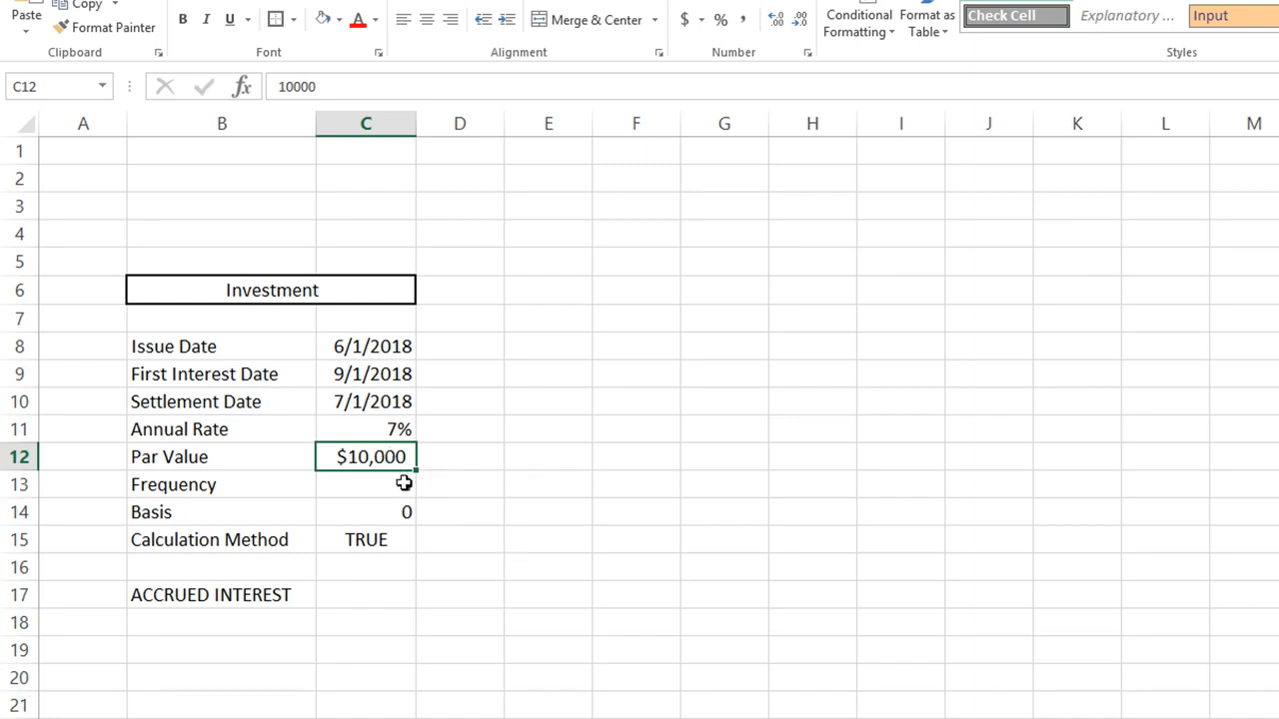
click(364, 485)
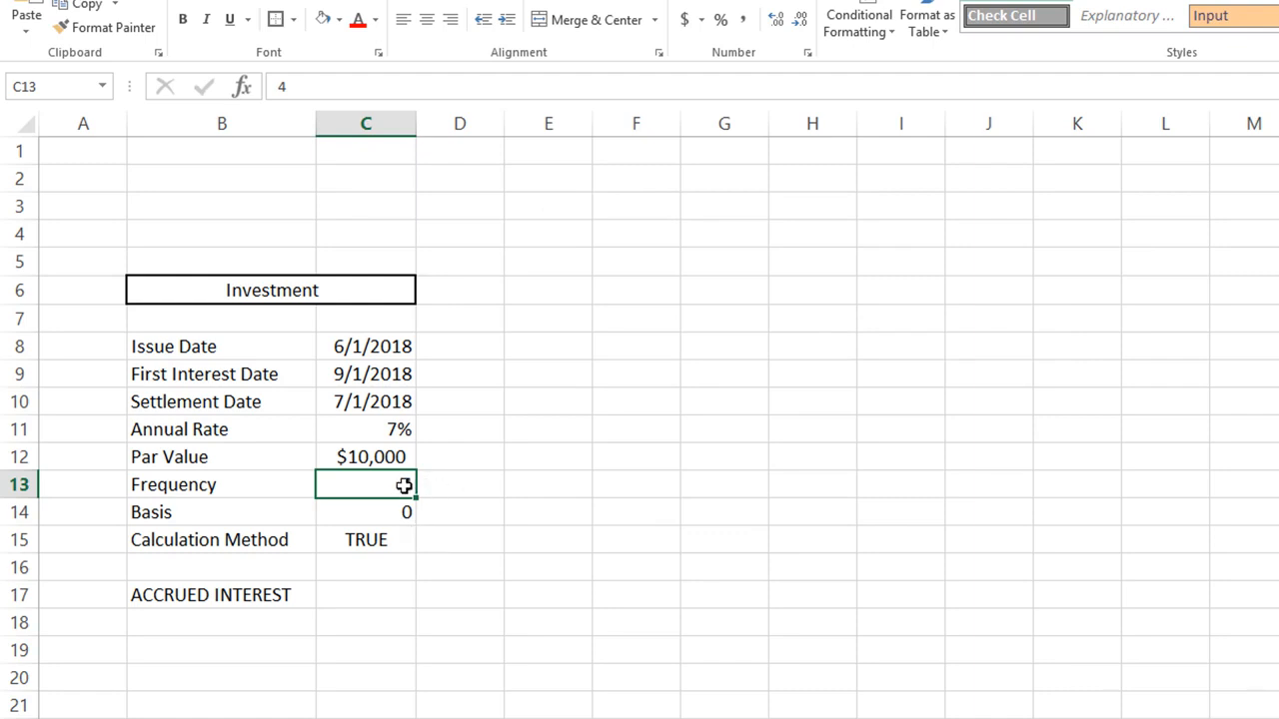
text(4)
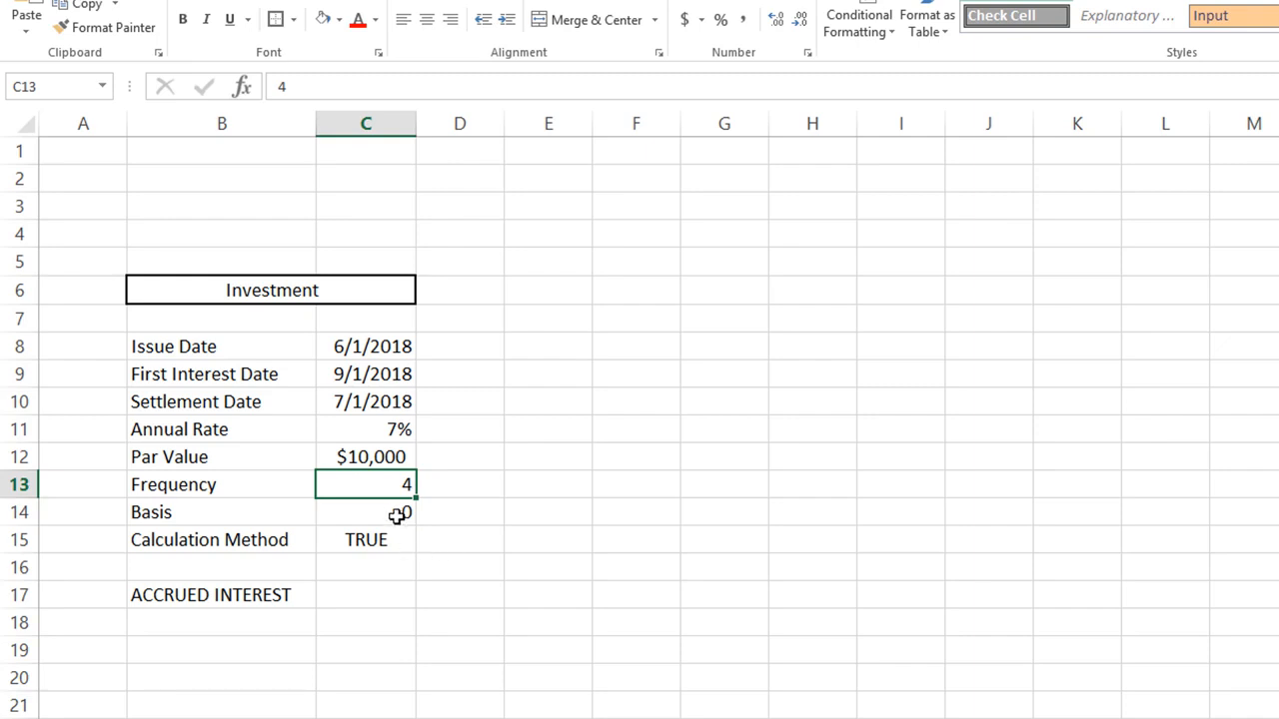
click(364, 511)
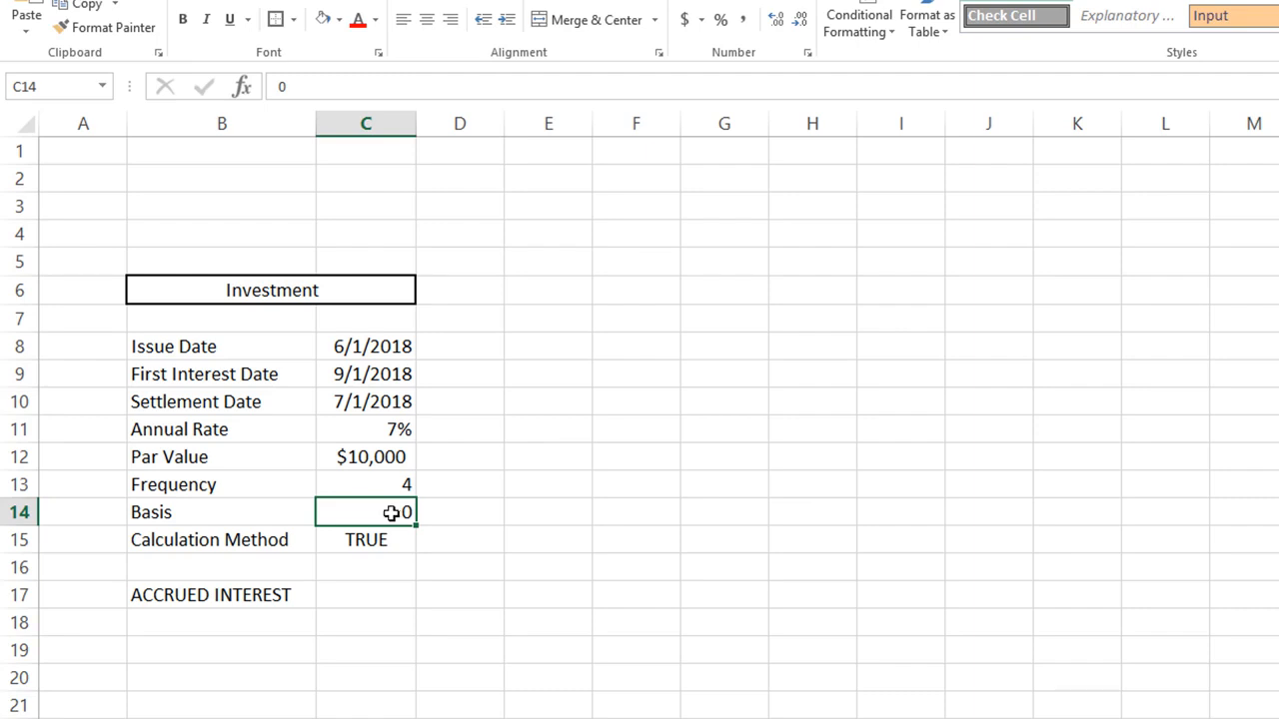
click(366, 539)
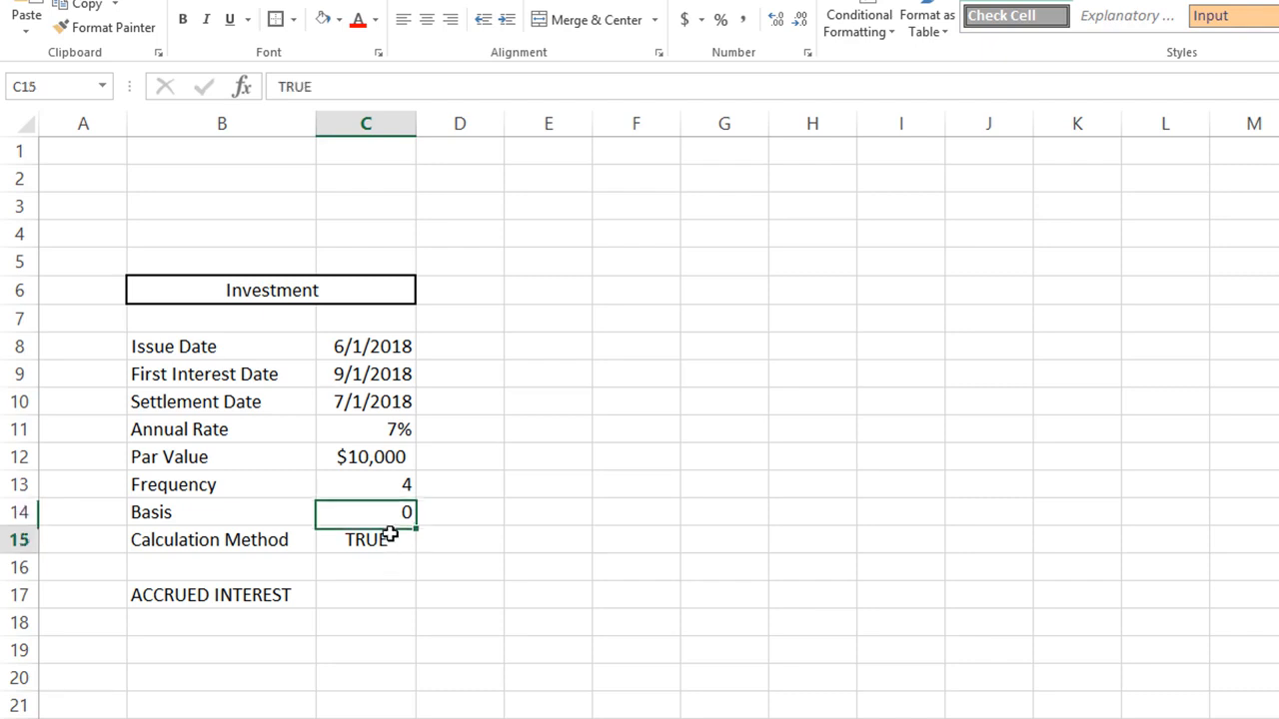
click(364, 539)
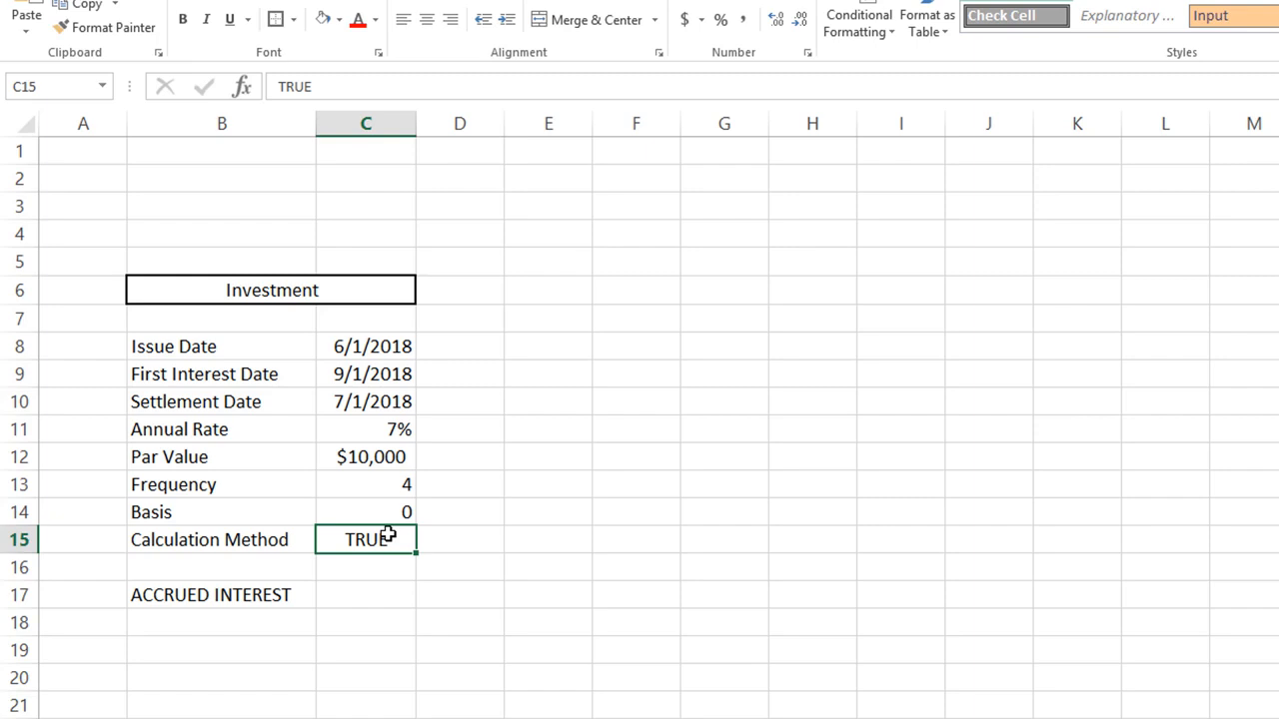
mouse_move(392, 443)
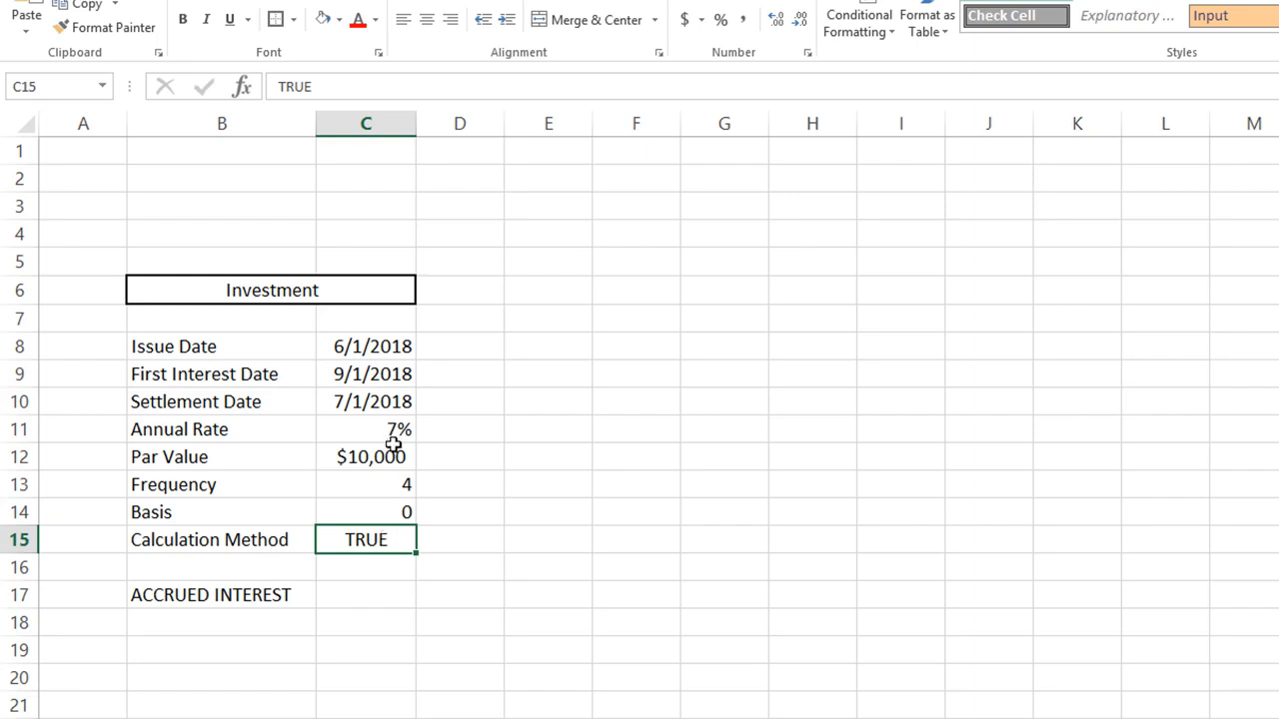
Recheck the issue and settlement dates, then start =acc in the accrued interest cell.
click(364, 346)
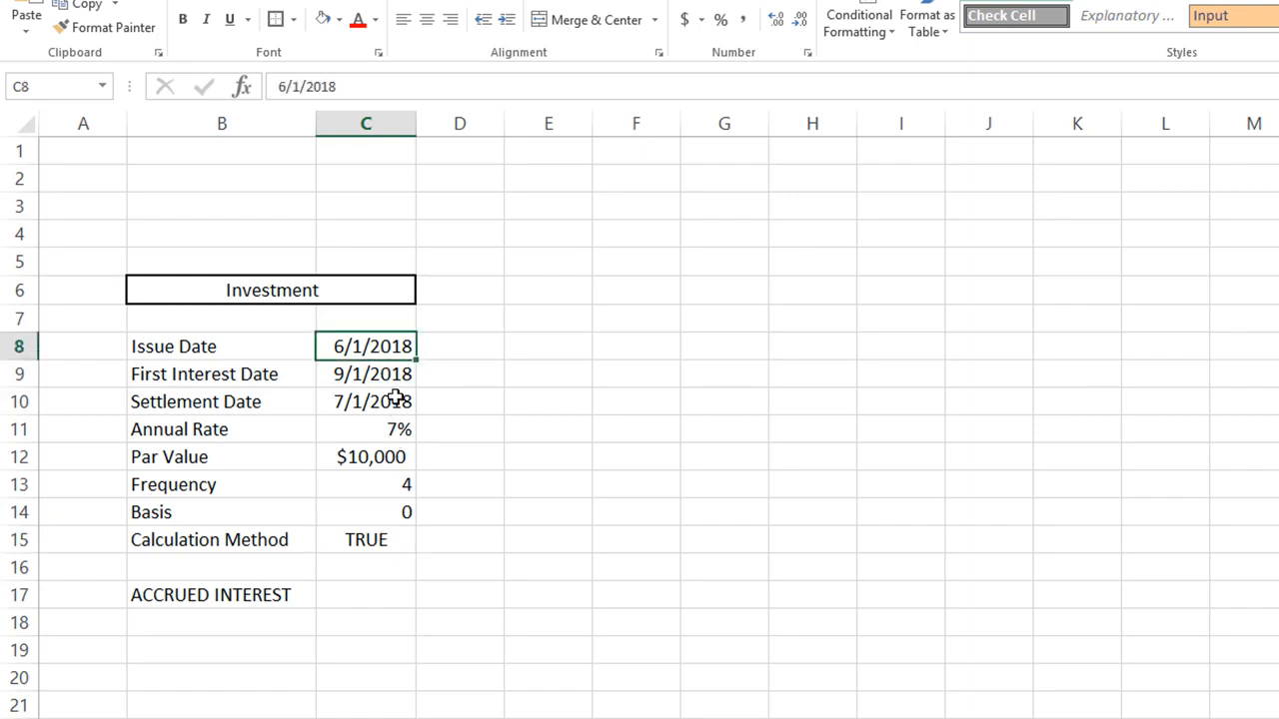
click(364, 400)
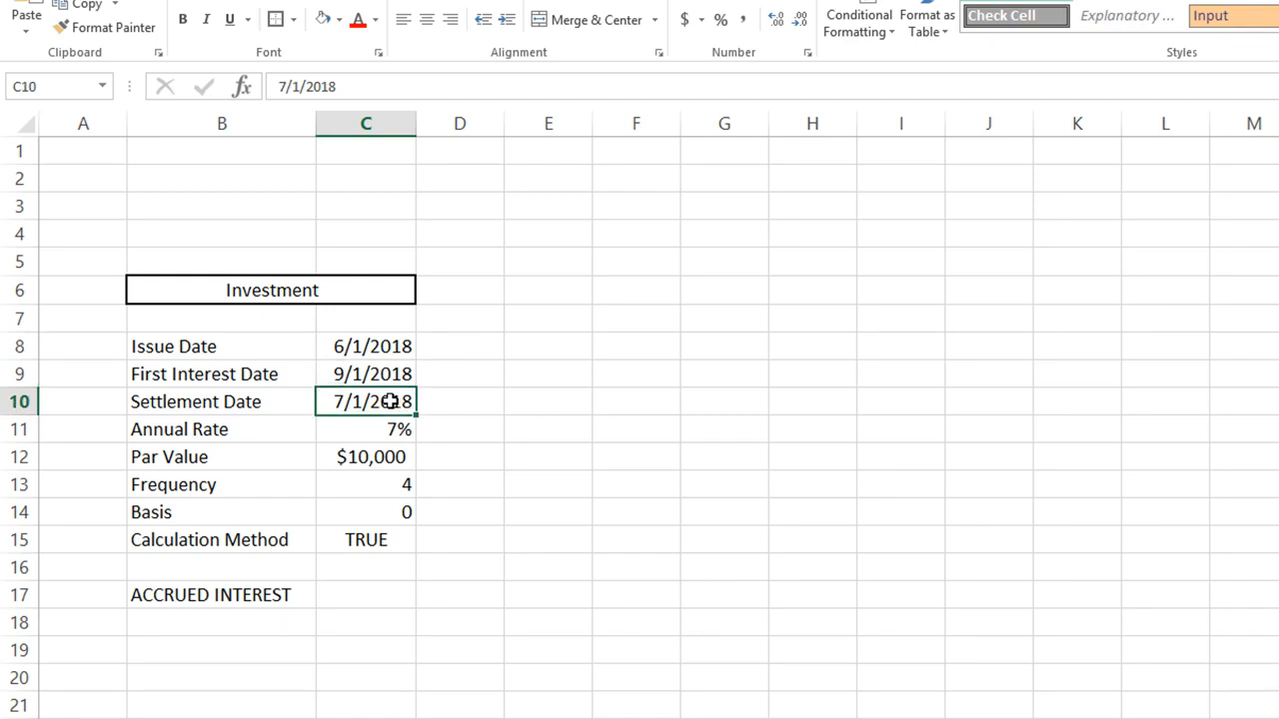
click(364, 540)
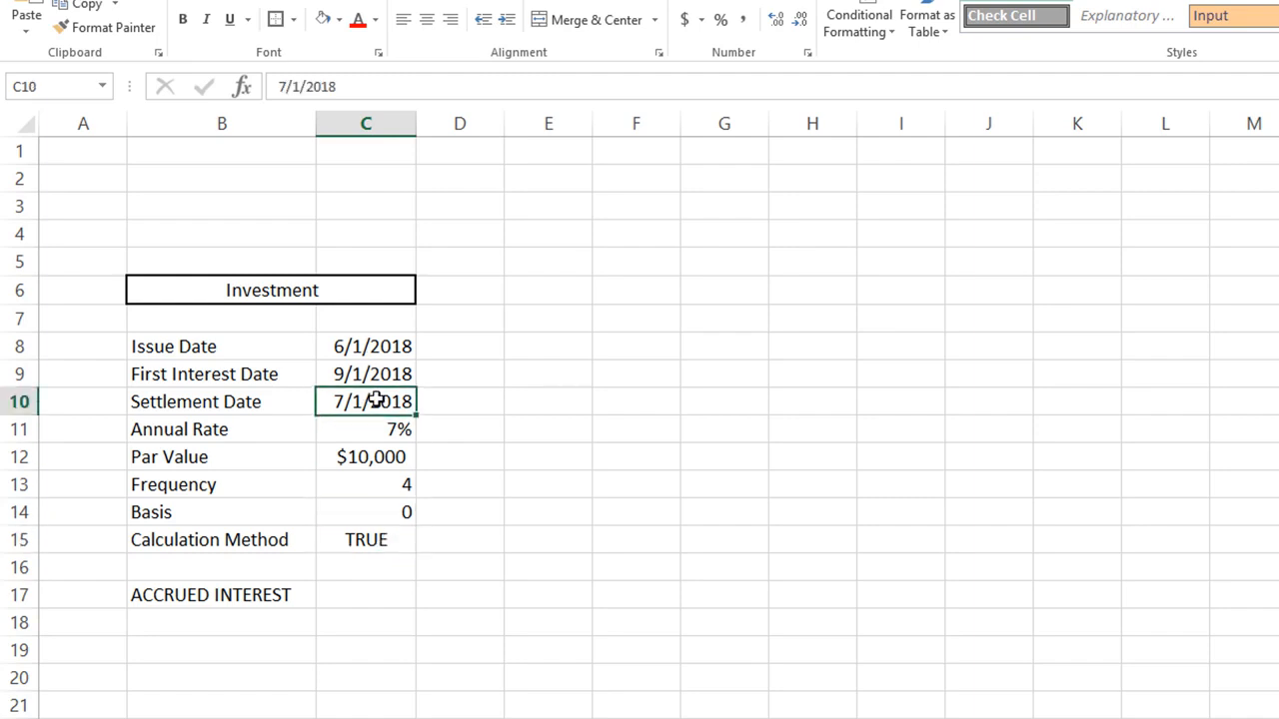
click(364, 374)
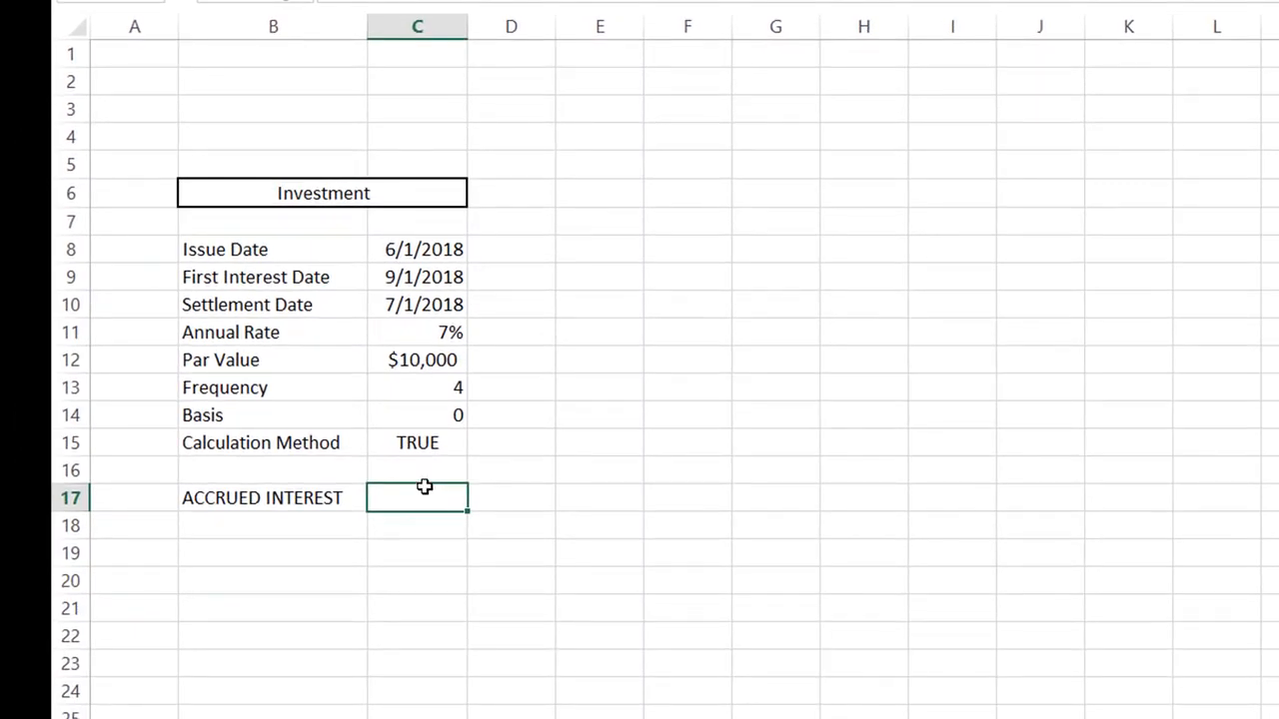
text(=)
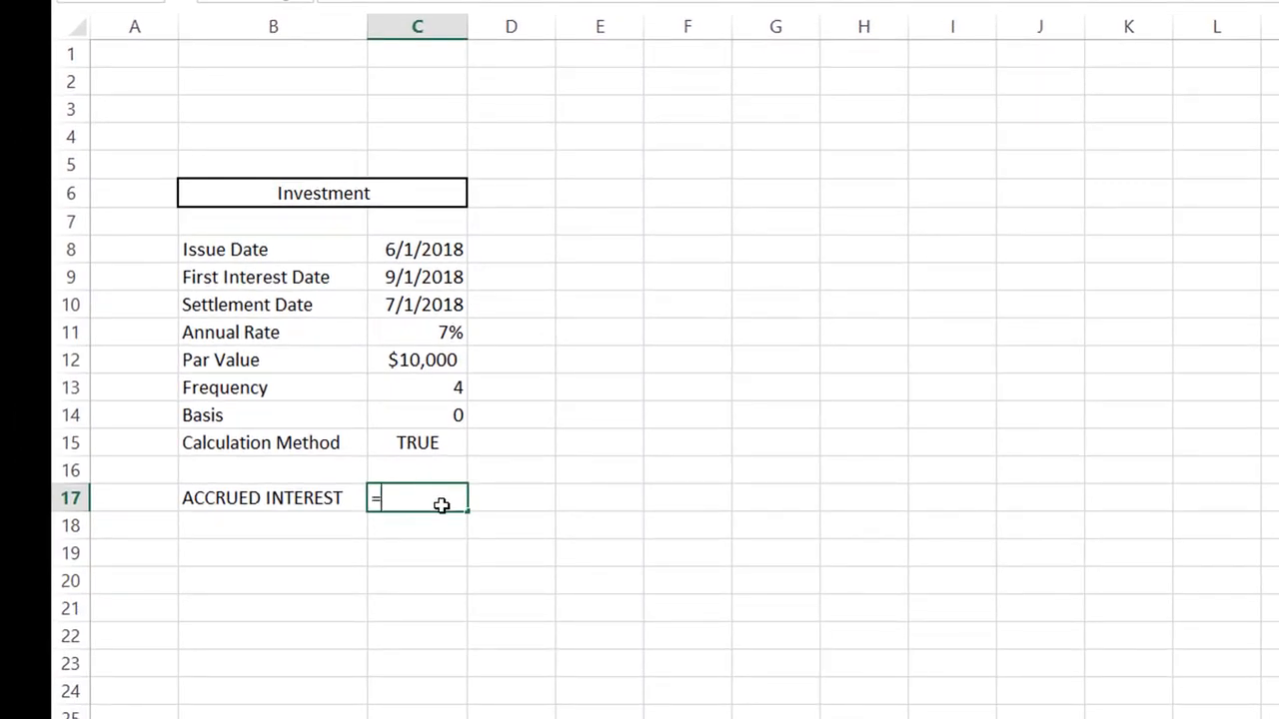
text(acc)
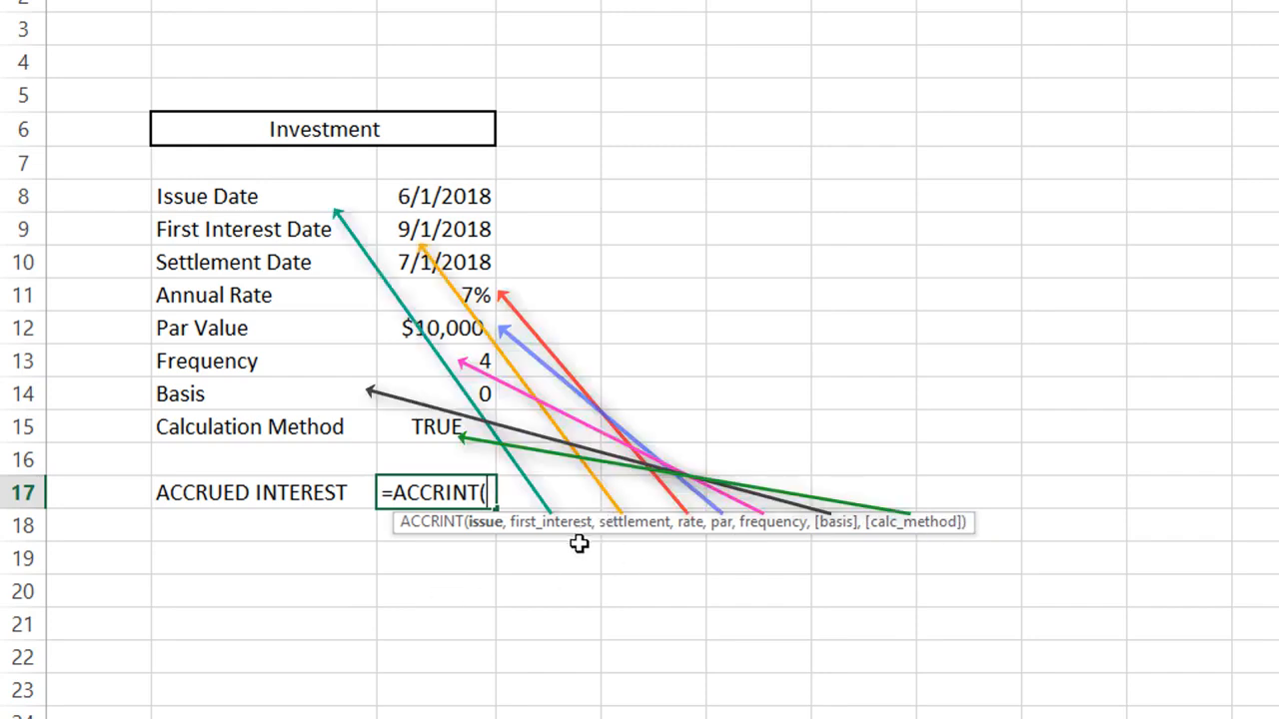
mouse_move(484, 529)
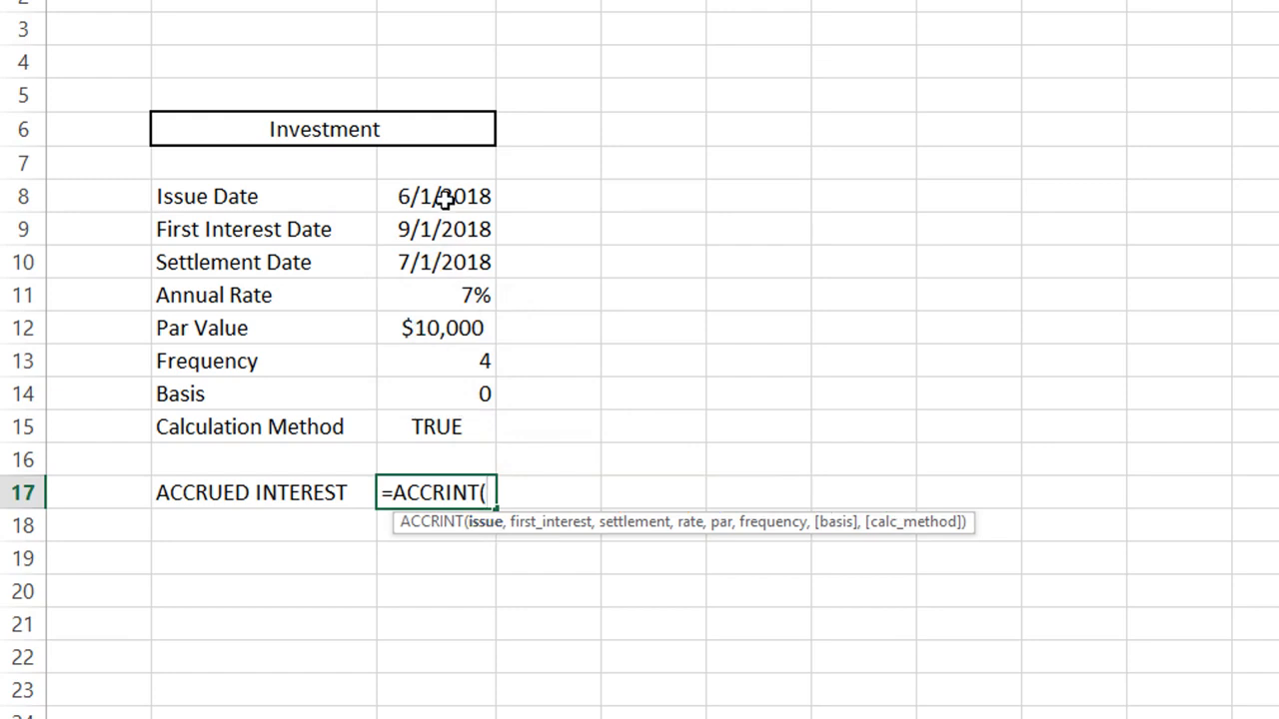
Reference issue date, first interest date, settlement, rate, par value and frequency as ACCRINT arguments.
click(444, 196)
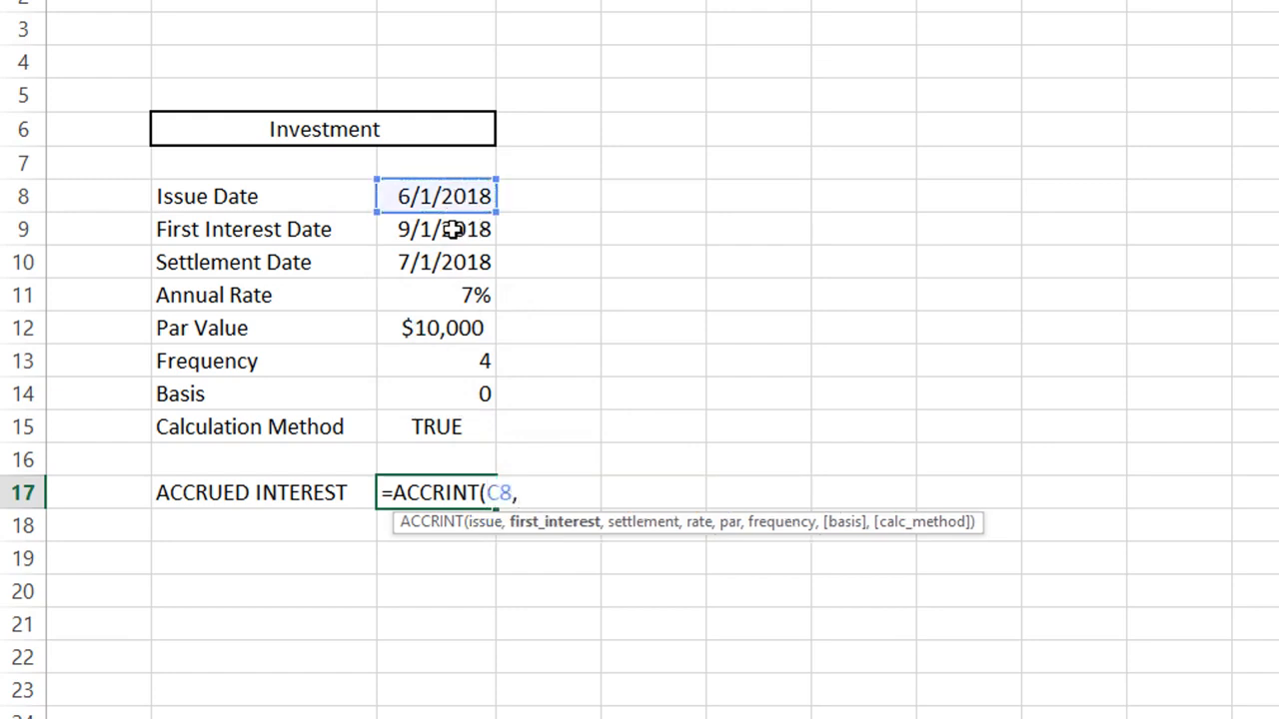
mouse_move(430, 227)
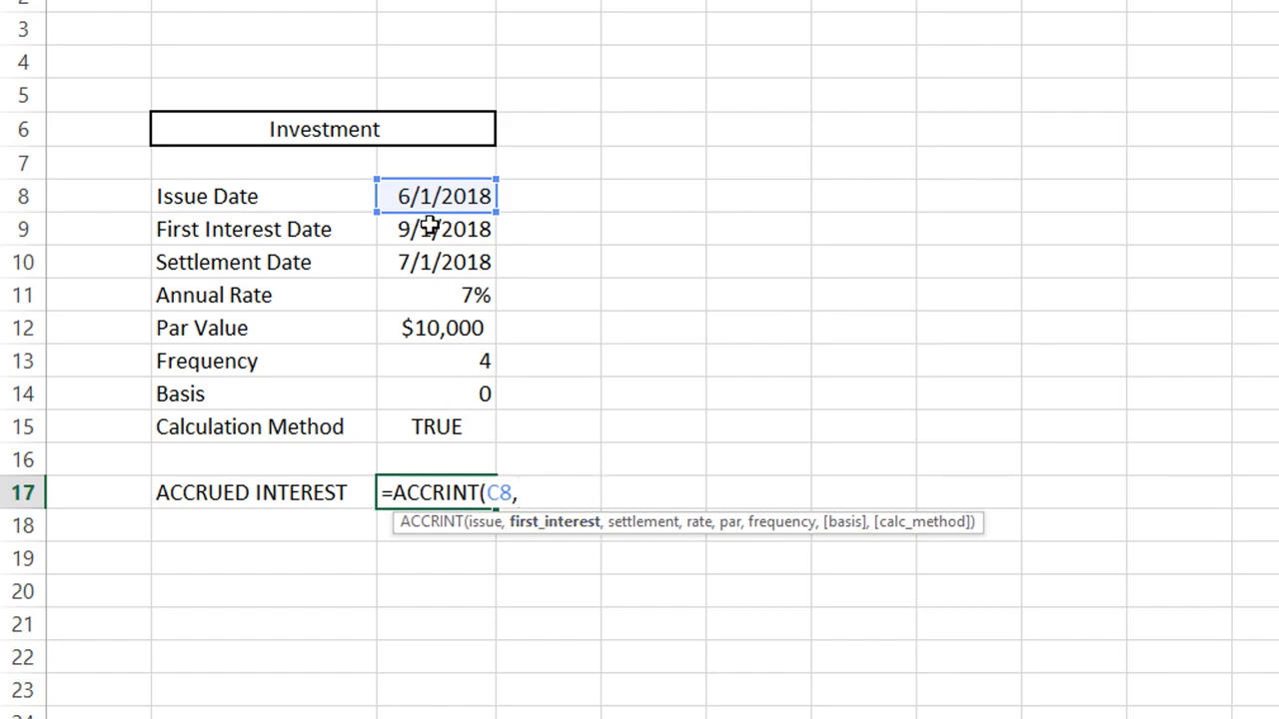
click(436, 228)
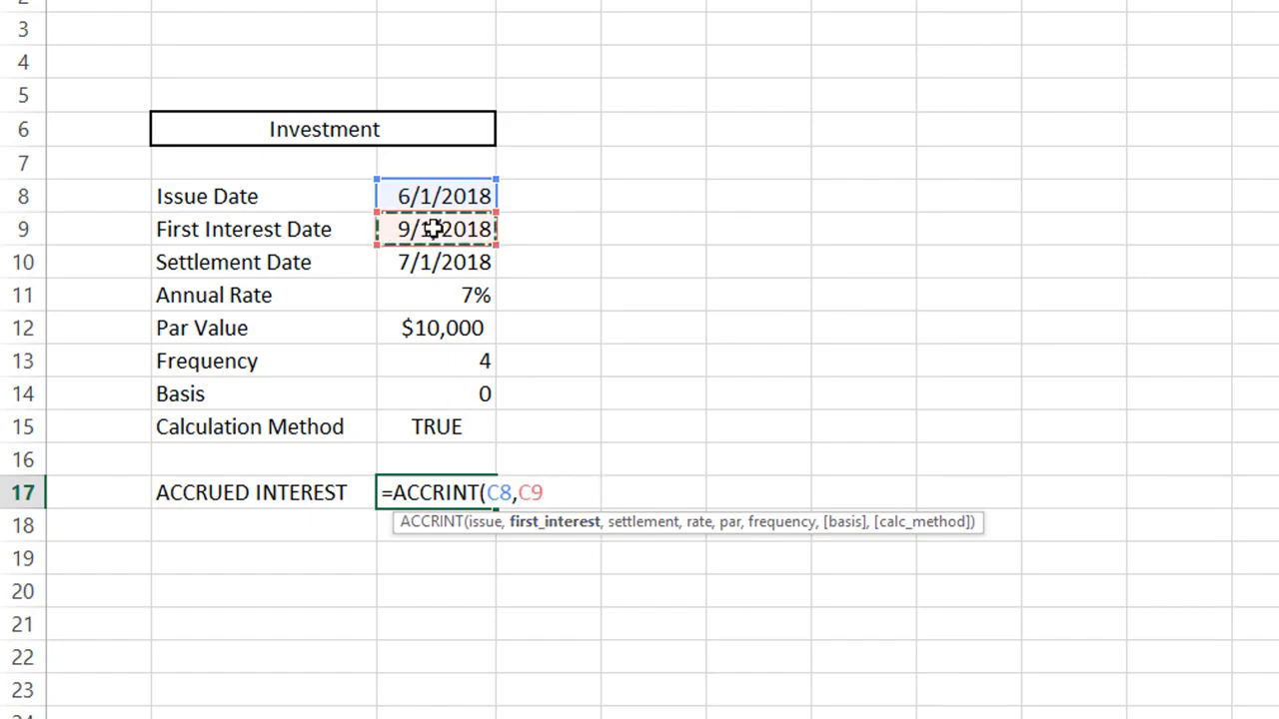
text(,)
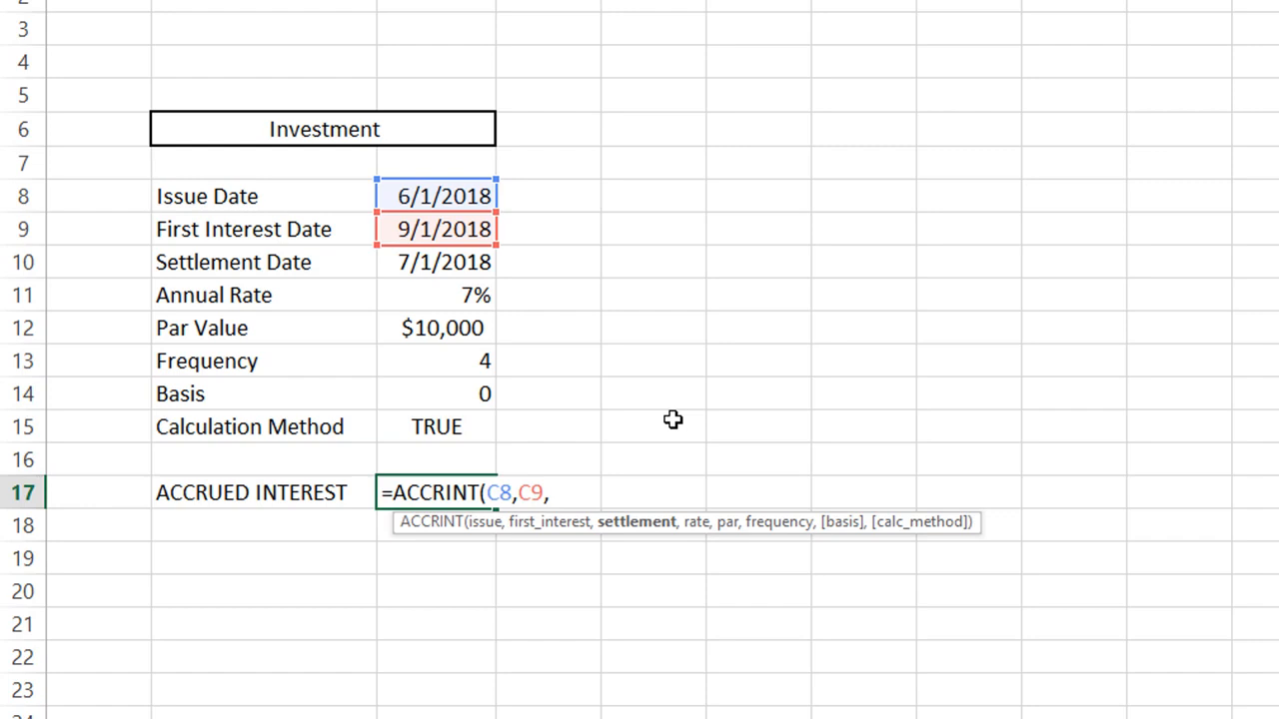
click(436, 261)
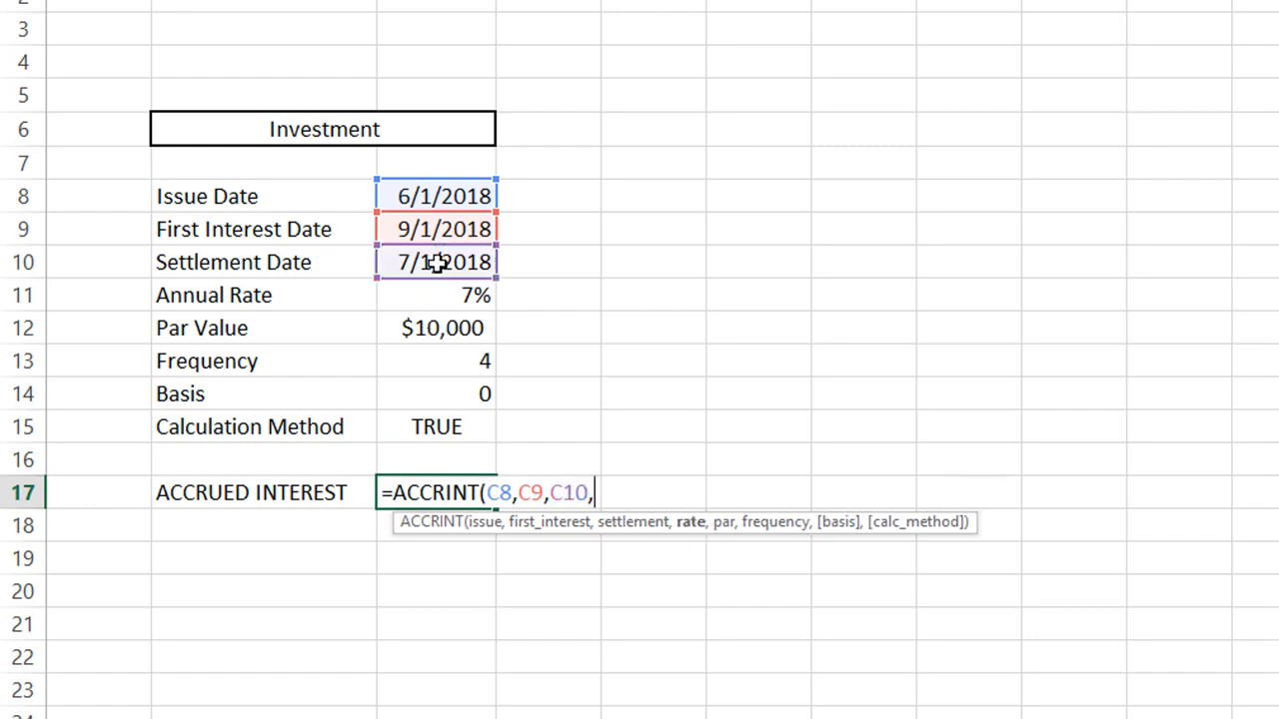
mouse_move(464, 315)
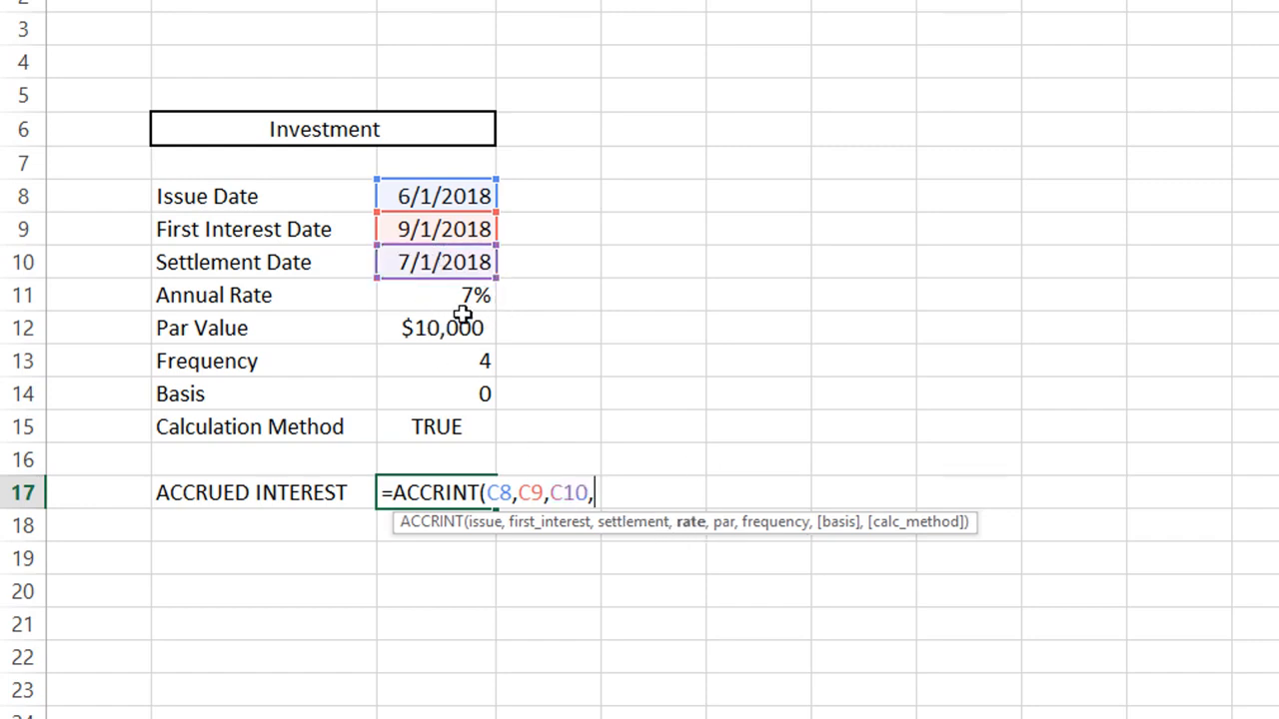
click(448, 295)
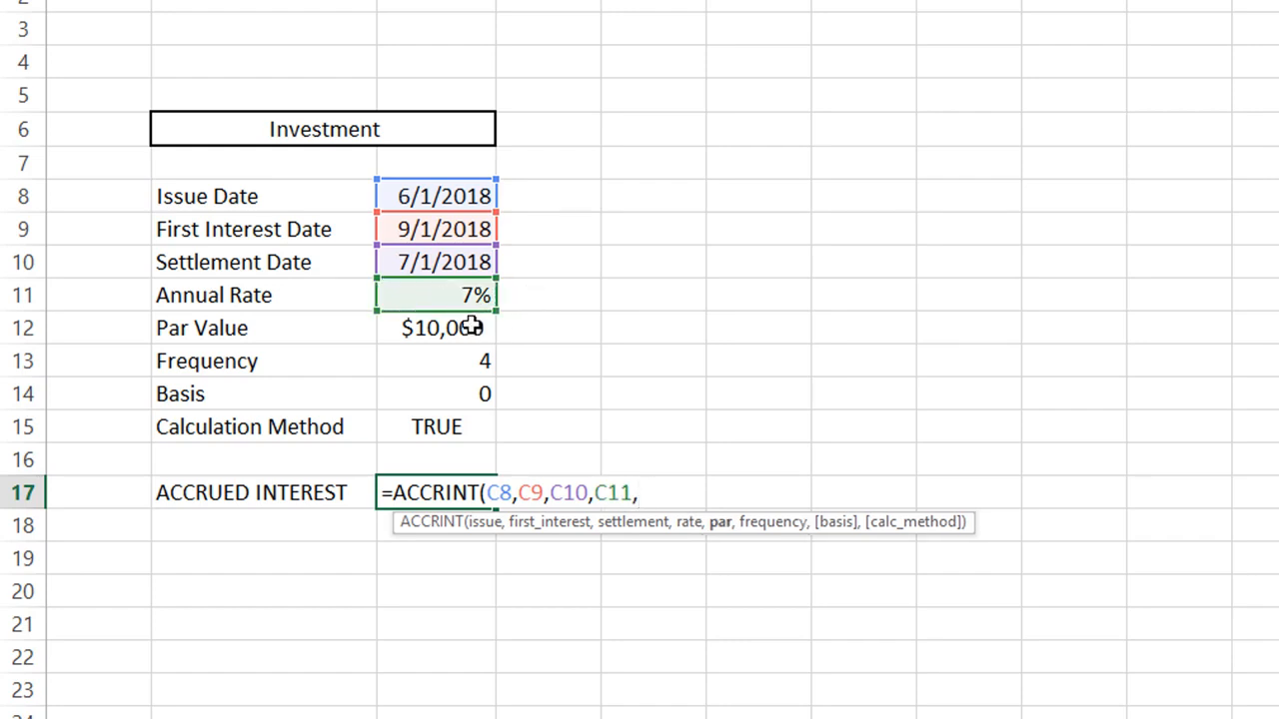
click(436, 327)
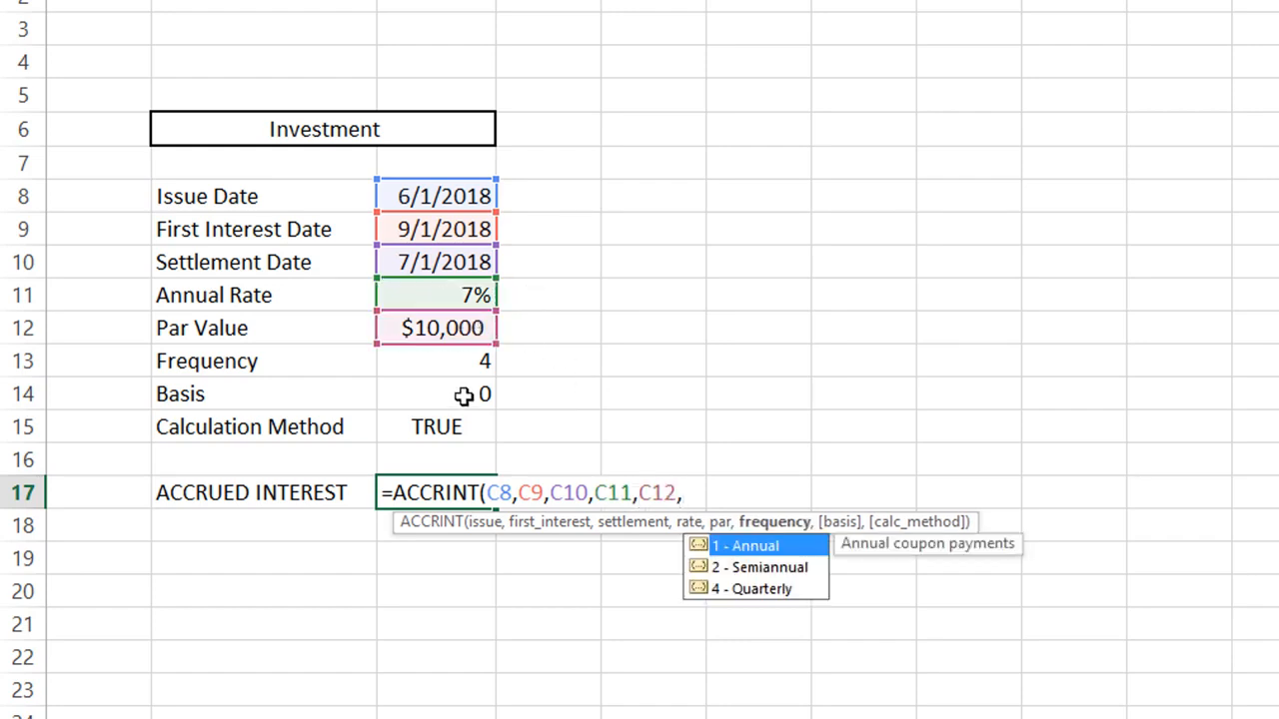
click(450, 360)
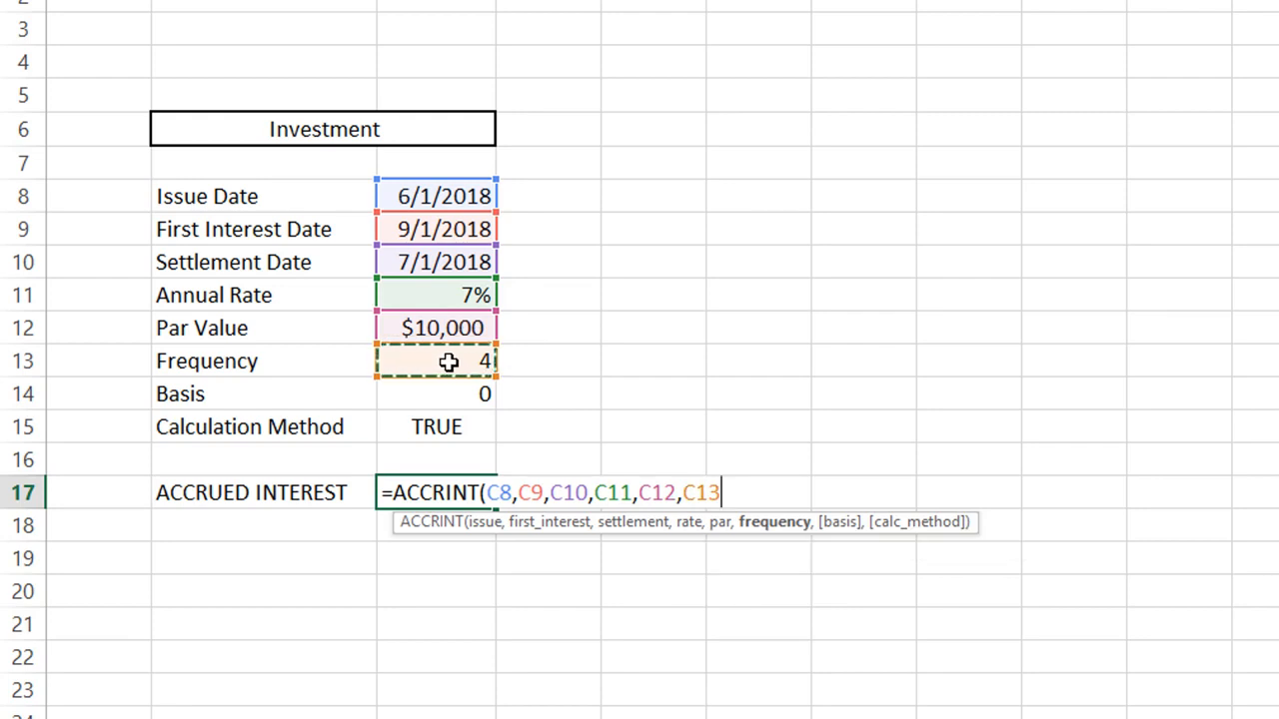
text(,)
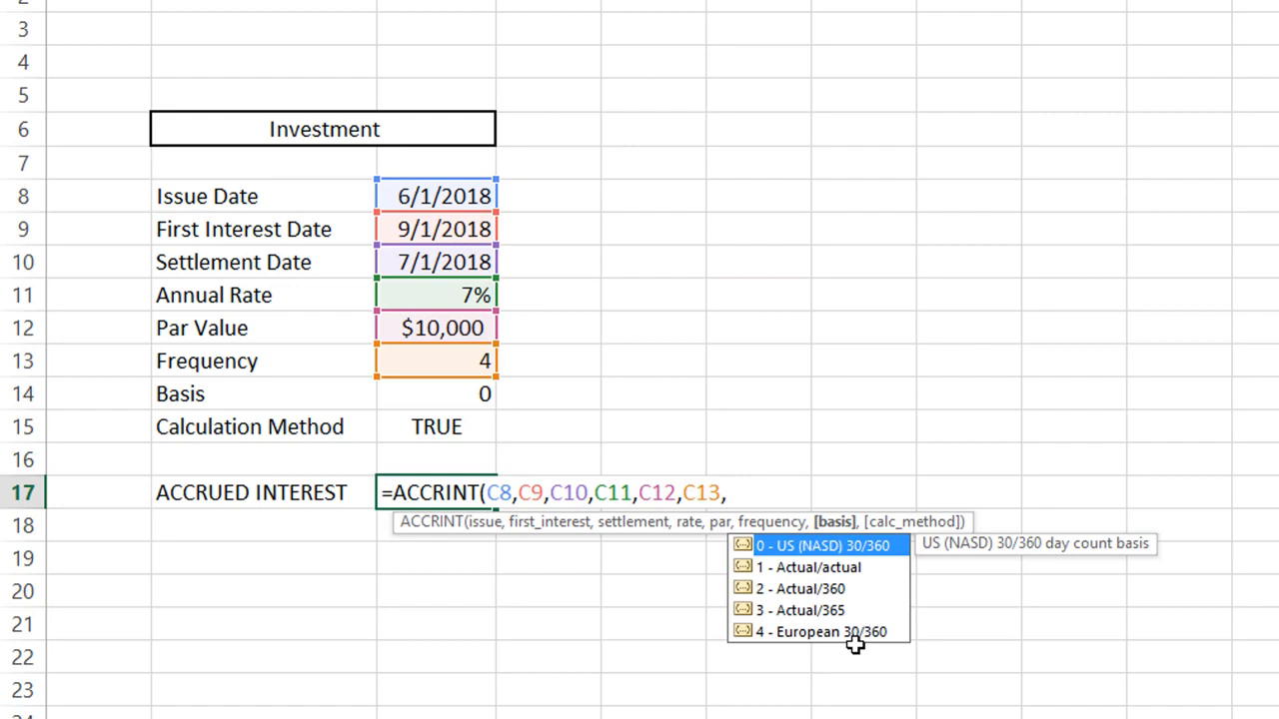
mouse_move(847, 647)
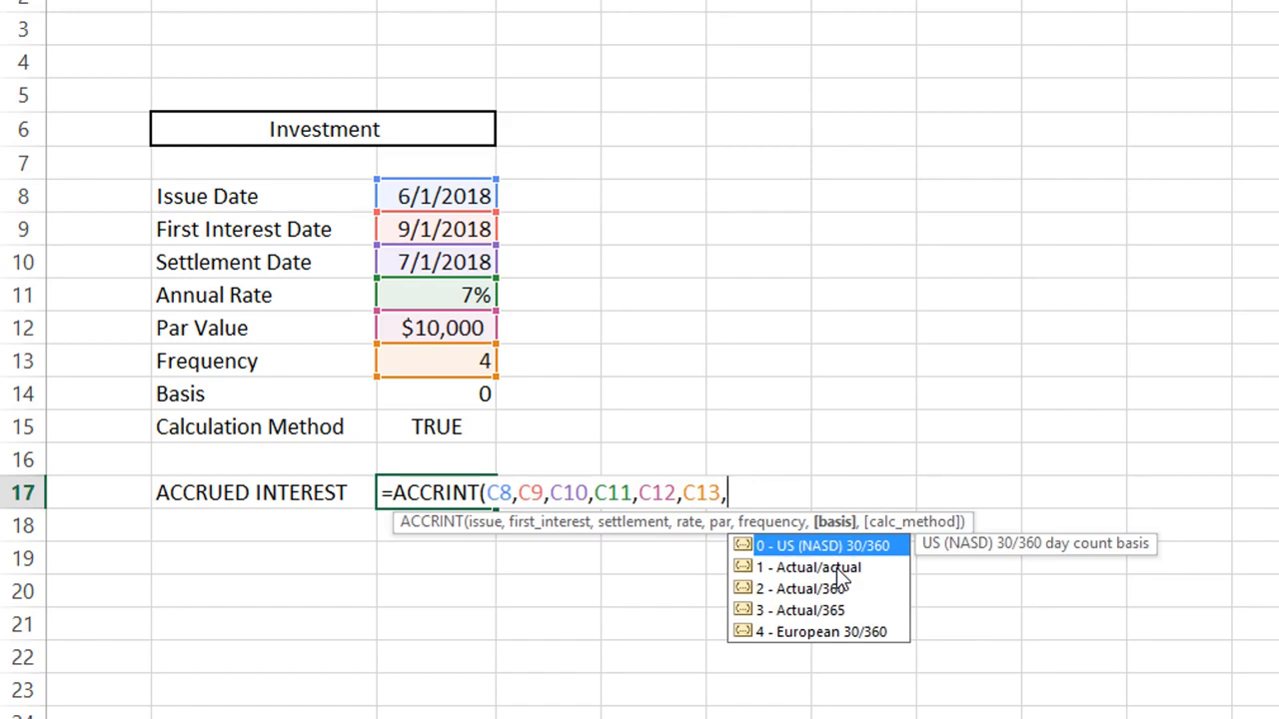
mouse_move(815, 539)
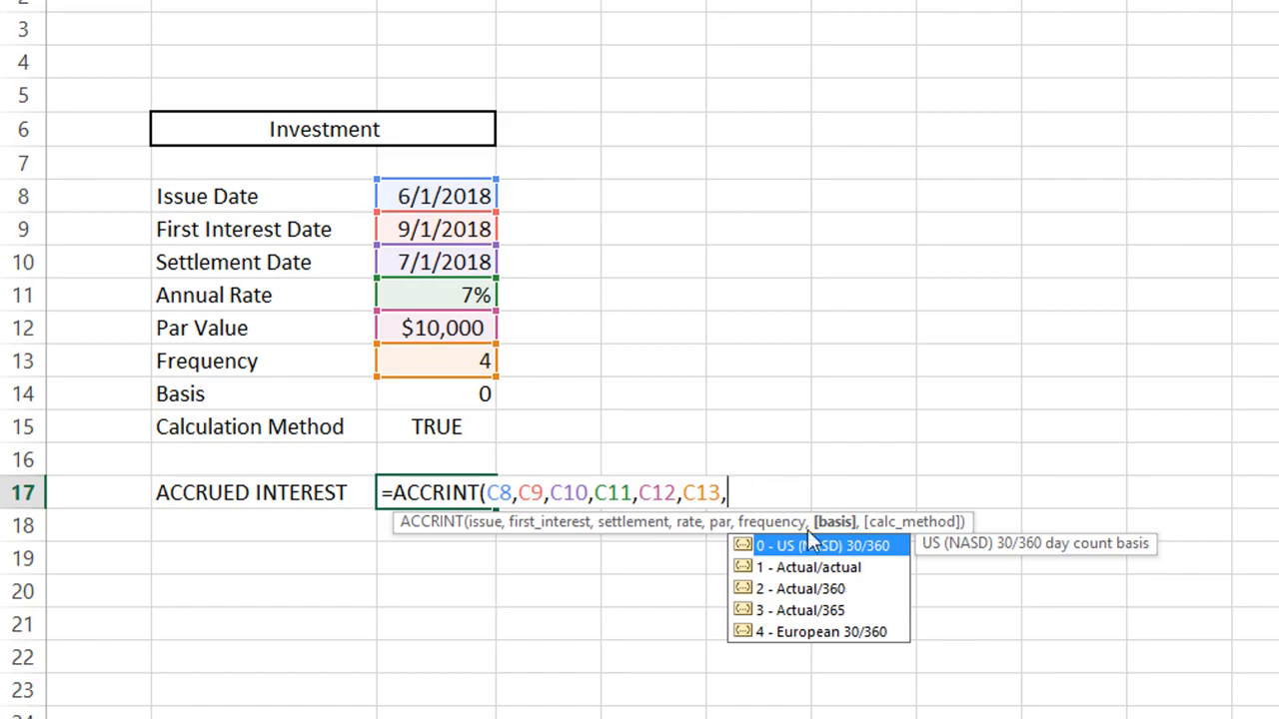
mouse_move(472, 394)
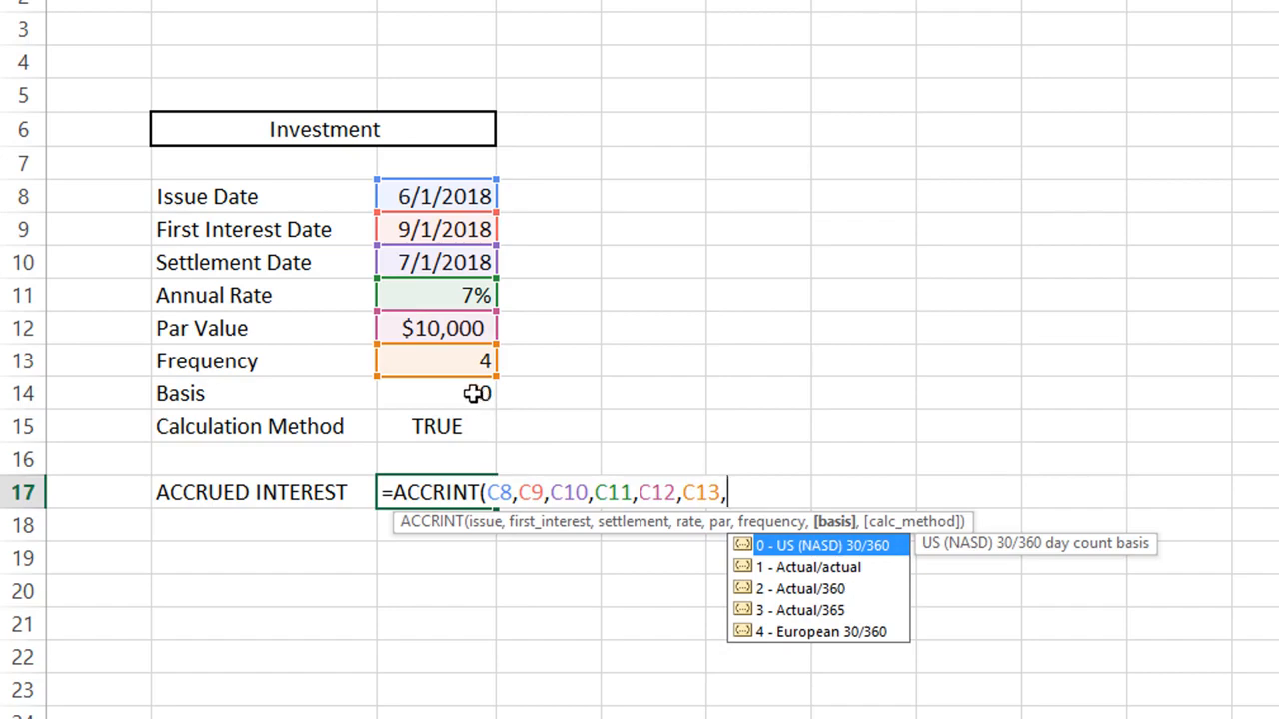
Add basis C14 and calculation method C15 and close the formula, giving 58.33333.
click(435, 393)
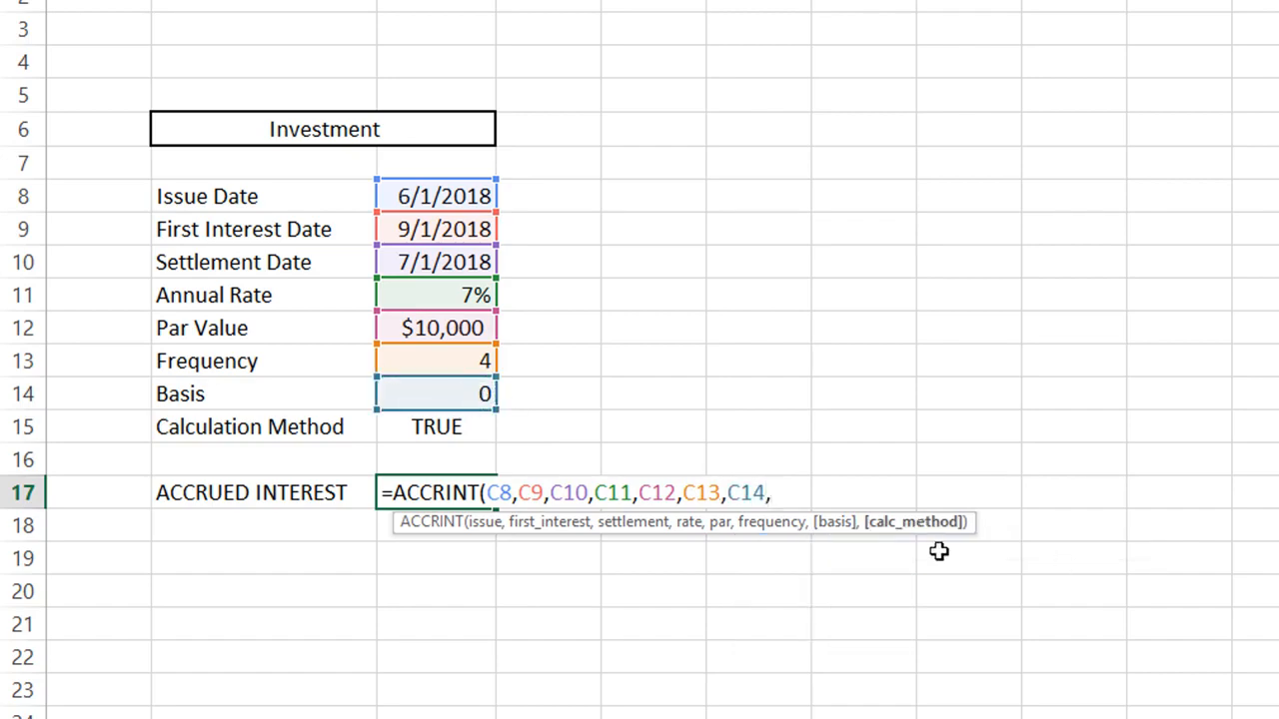
click(435, 428)
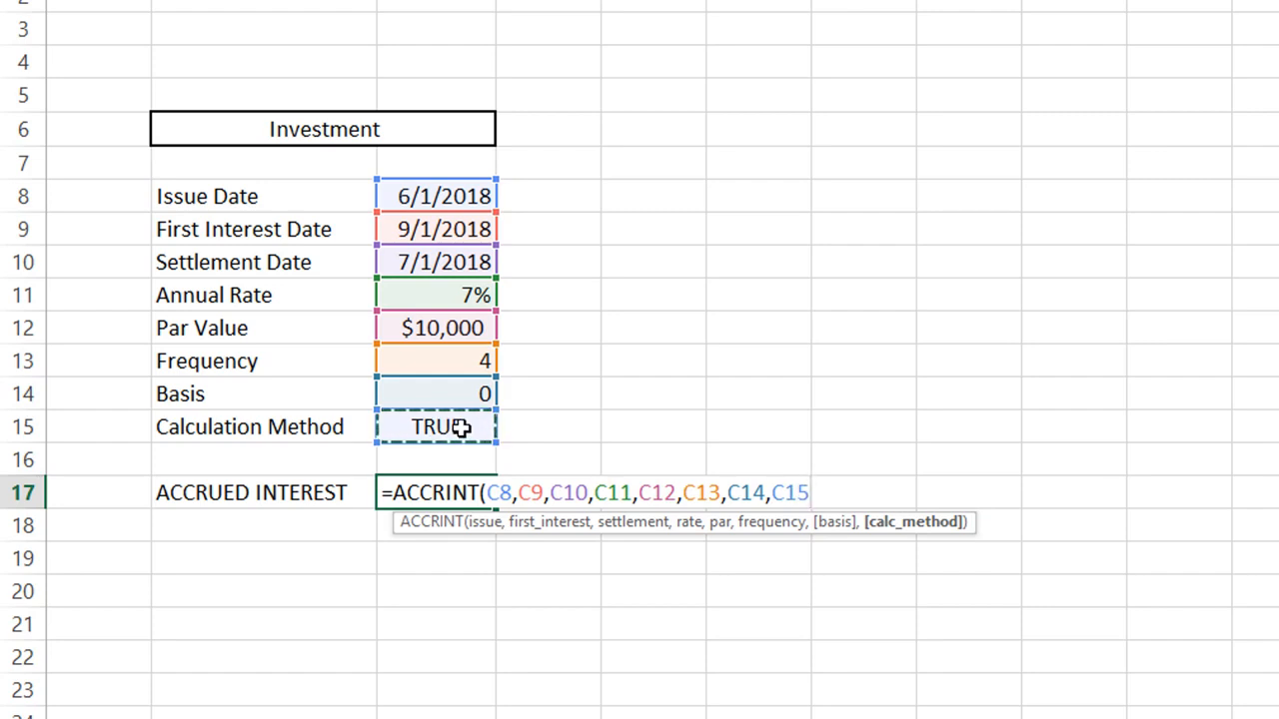
text())
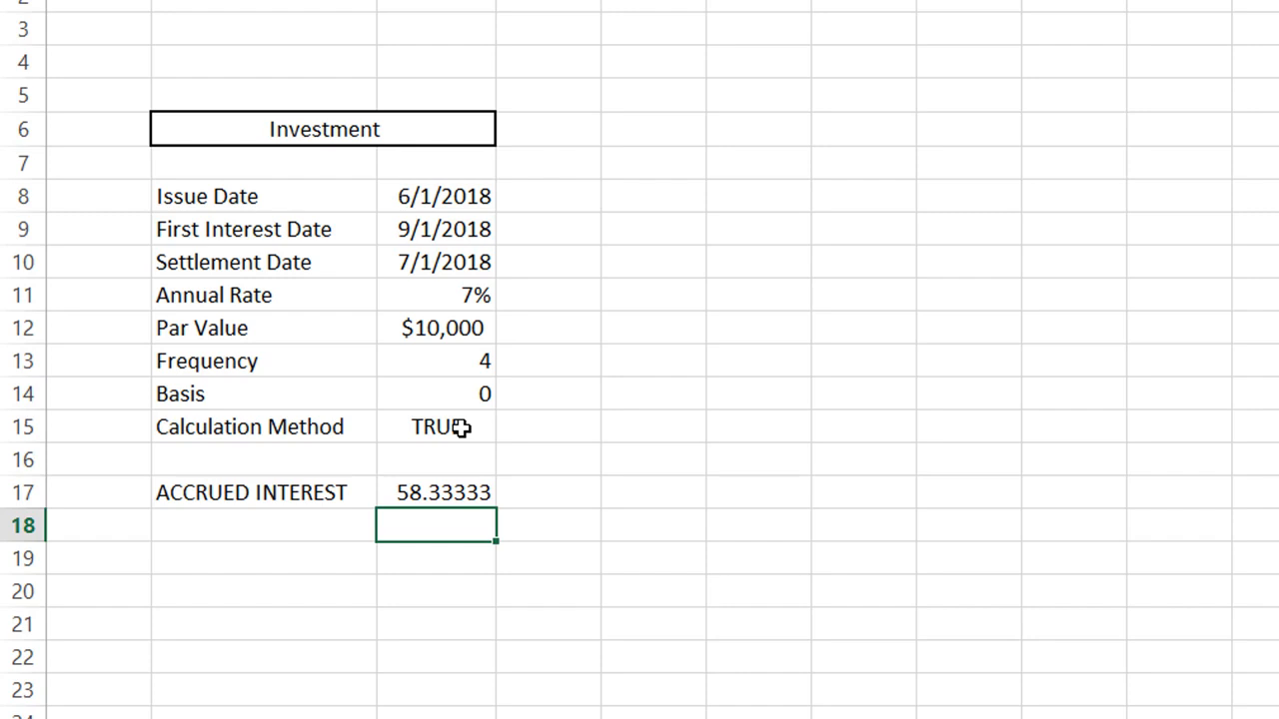
Change the annual rate in C11 to 10% and move to the par value cell.
click(436, 492)
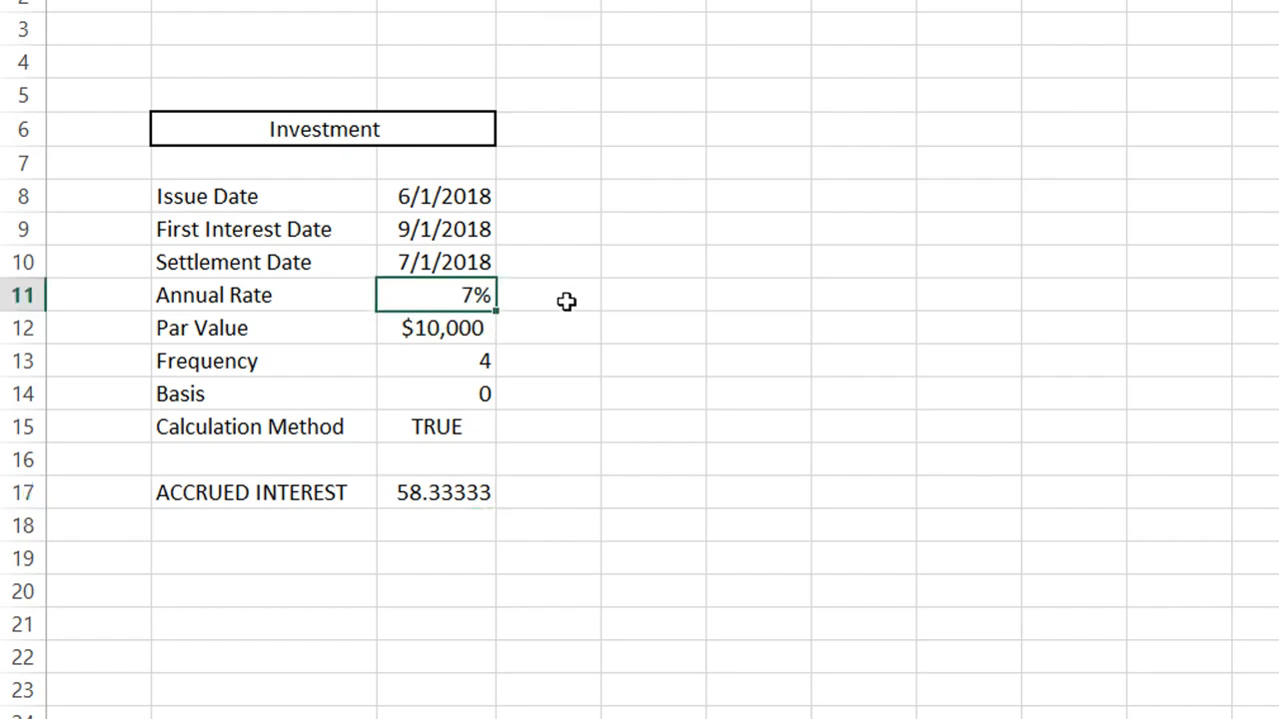
text(10%)
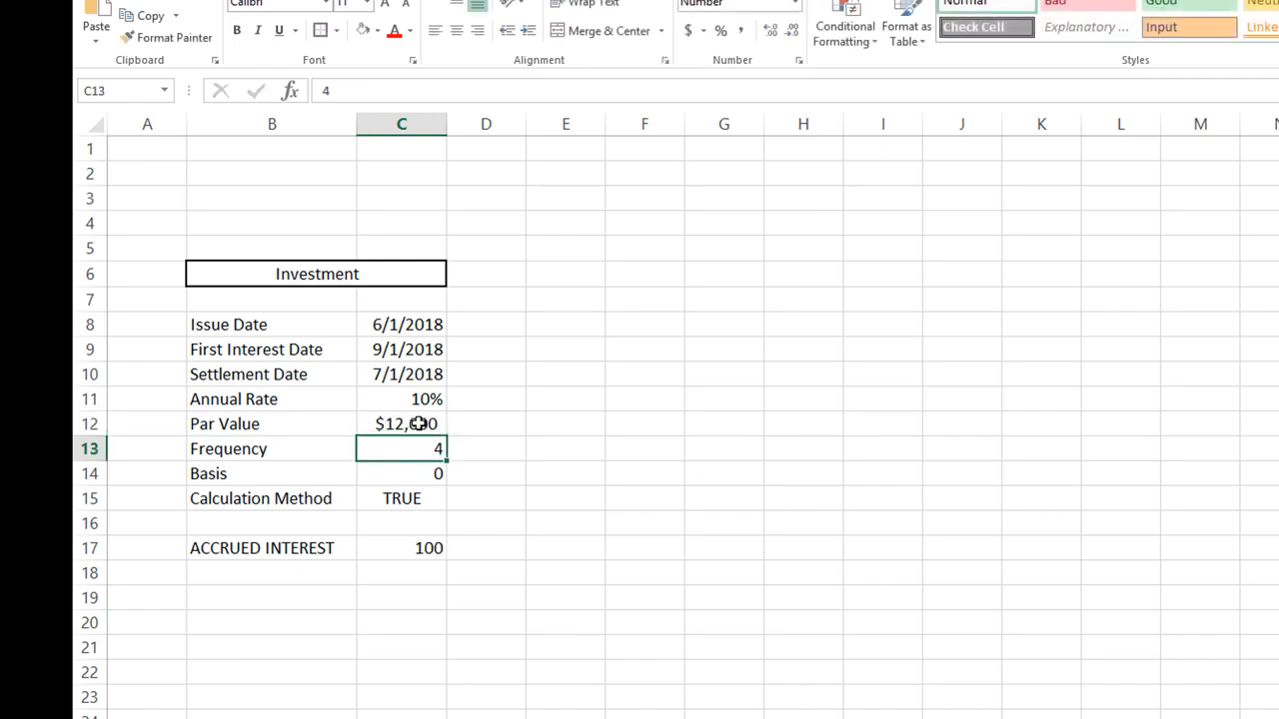
click(399, 547)
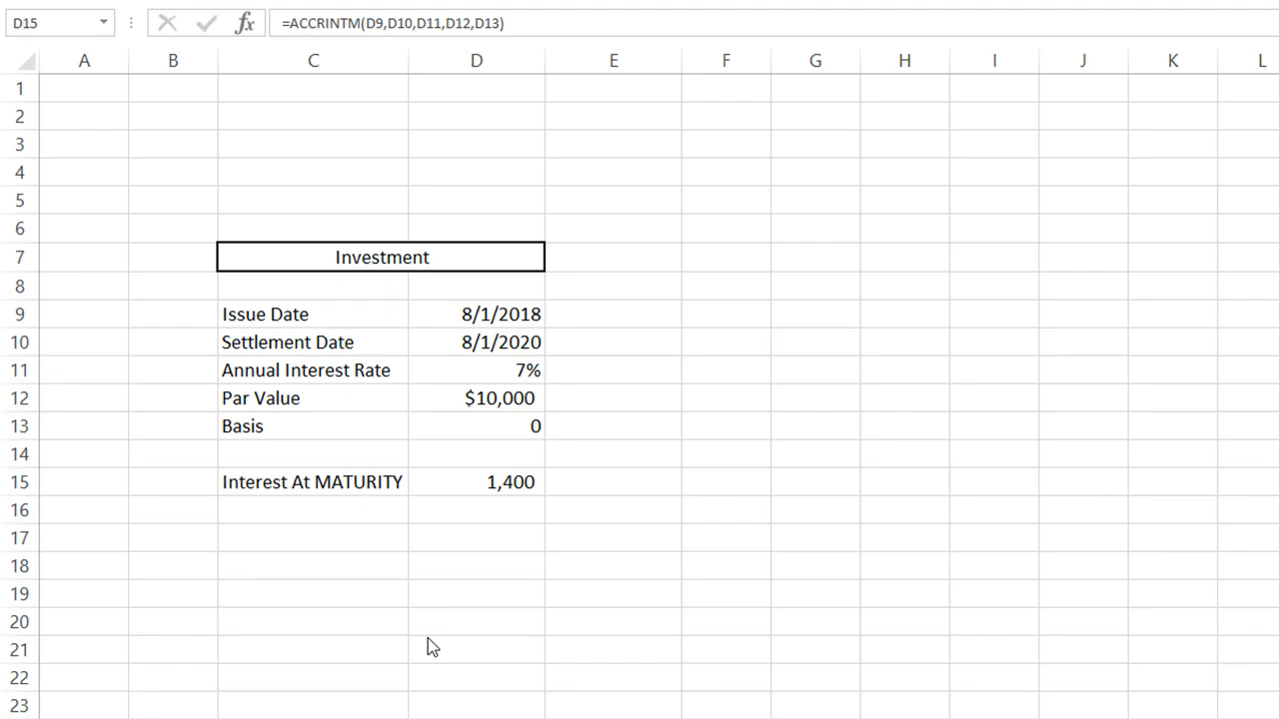
mouse_move(368, 546)
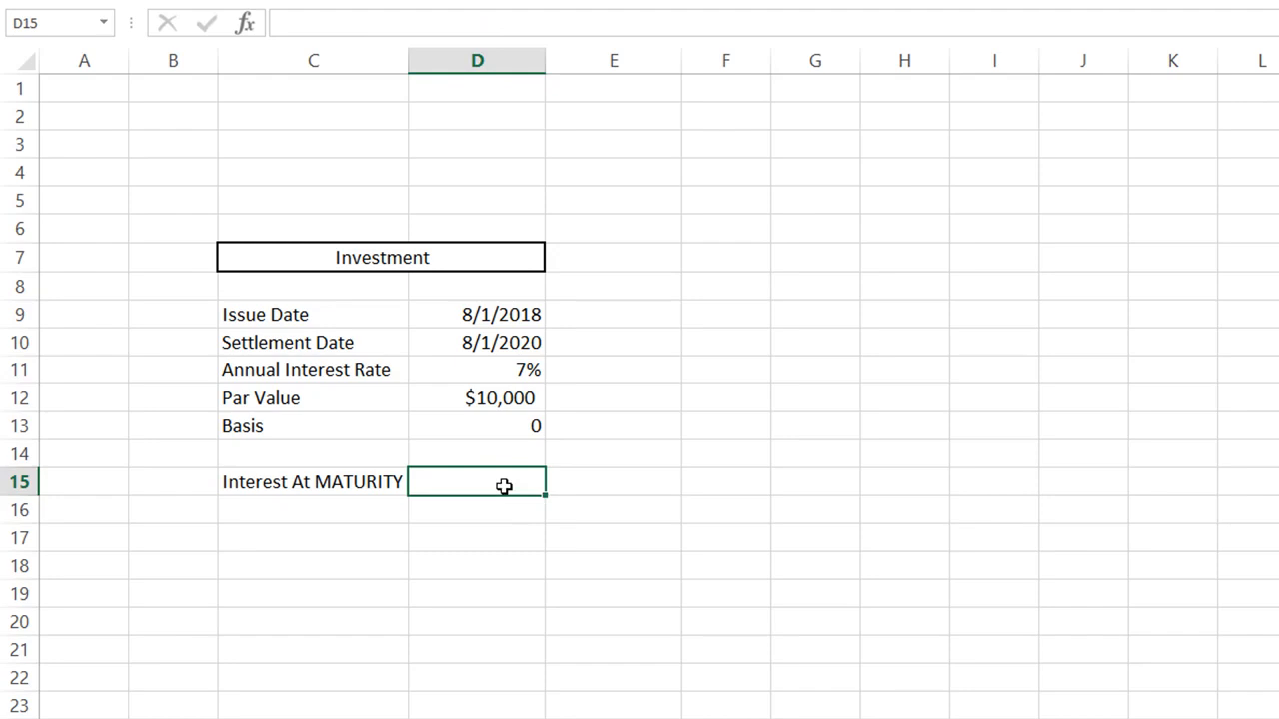
Enter ACCRINTM in D15 using issue date D9, settlement D10 and basis D13, showing $1,400.
text(=acc)
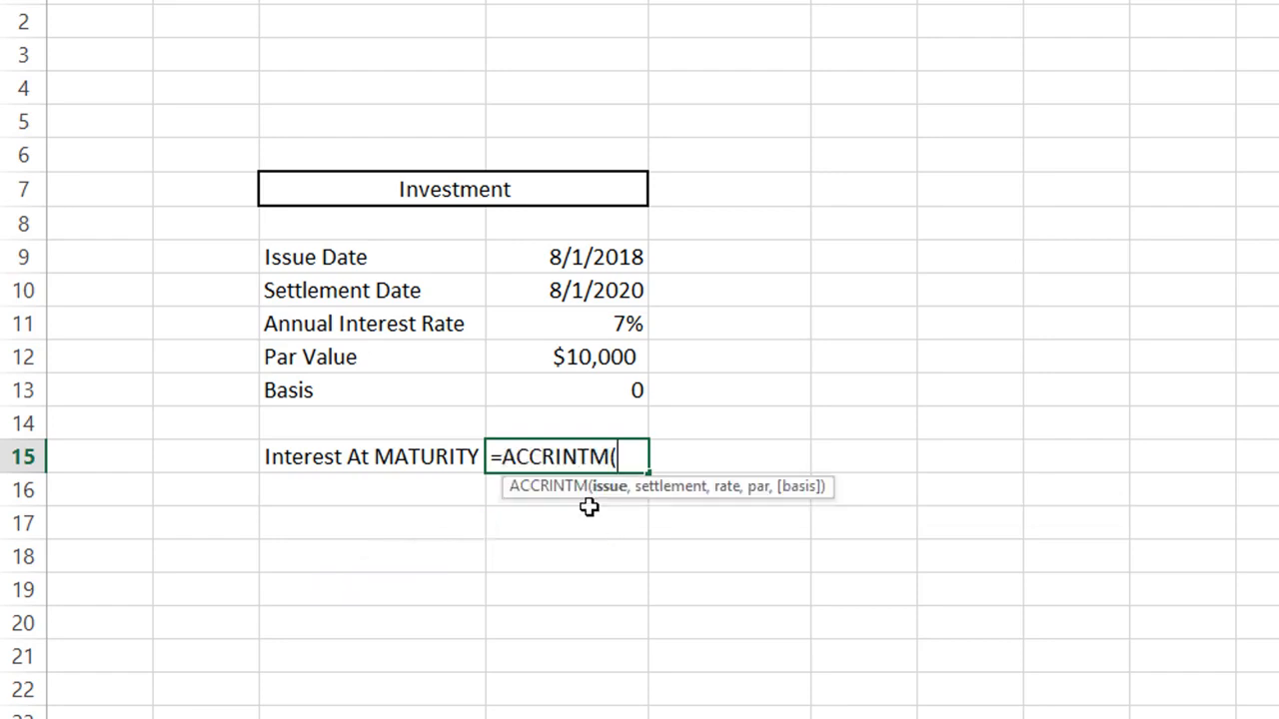
mouse_move(609, 495)
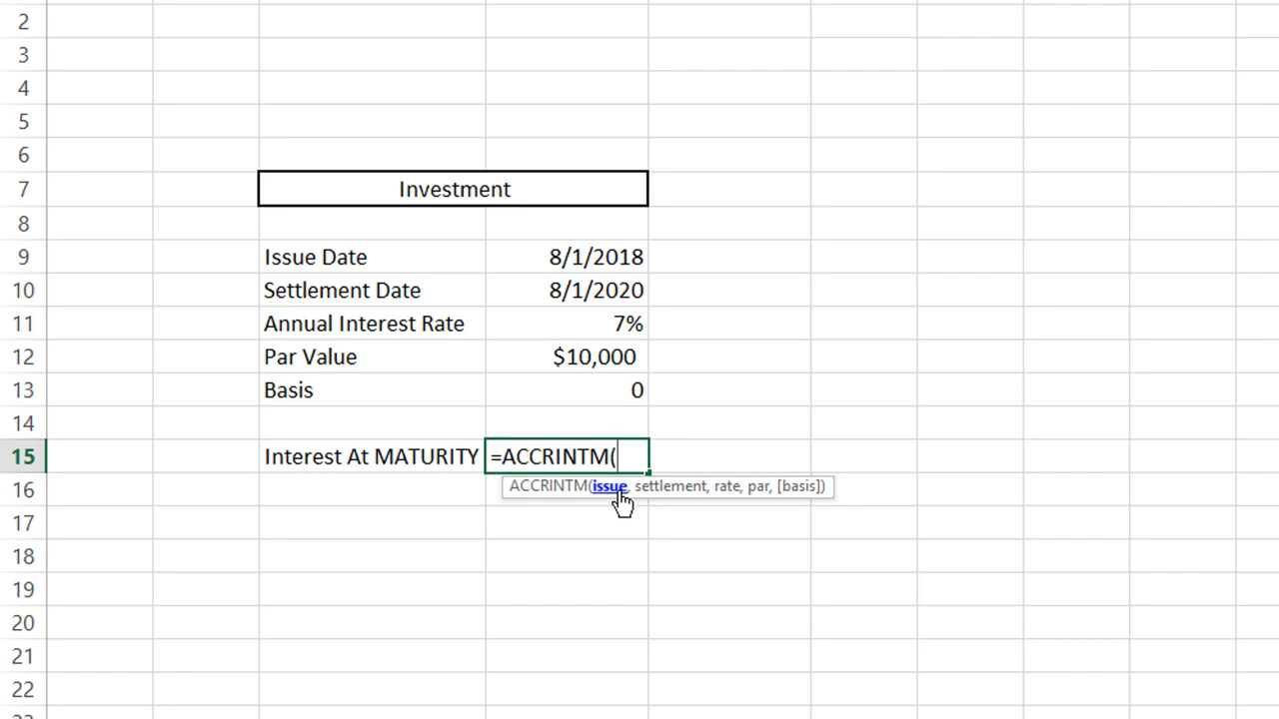
click(597, 256)
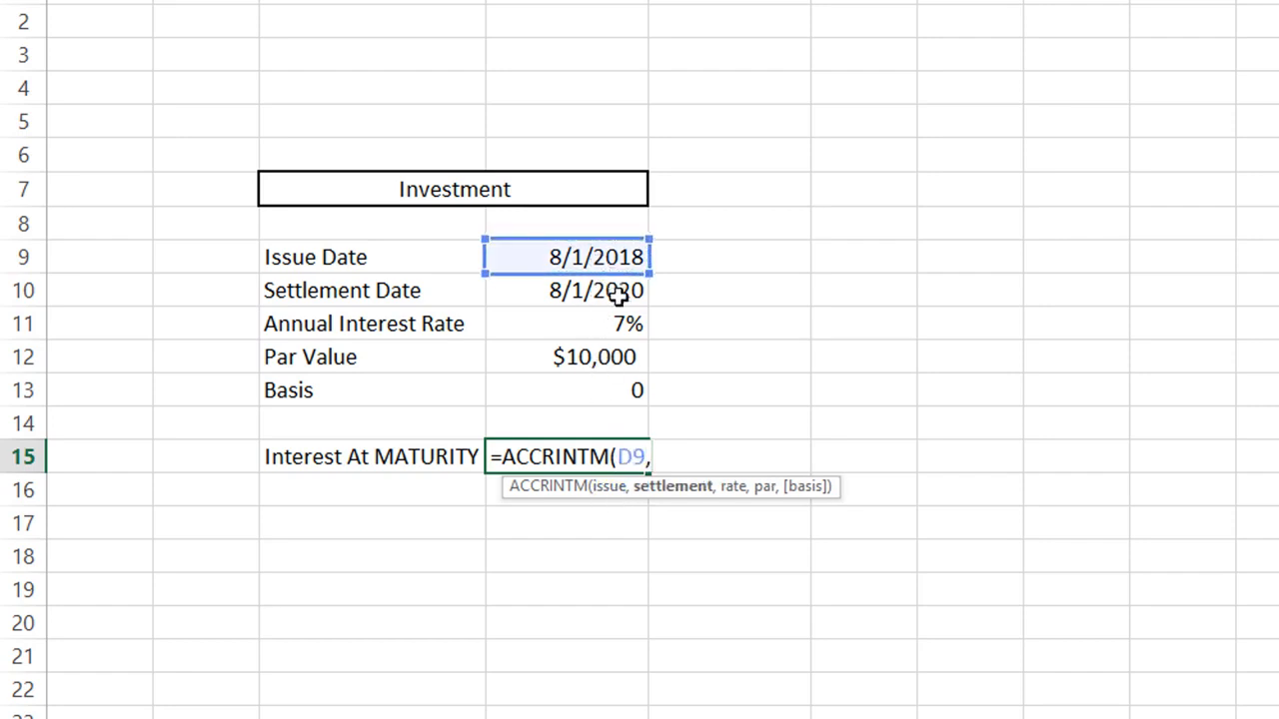
click(595, 289)
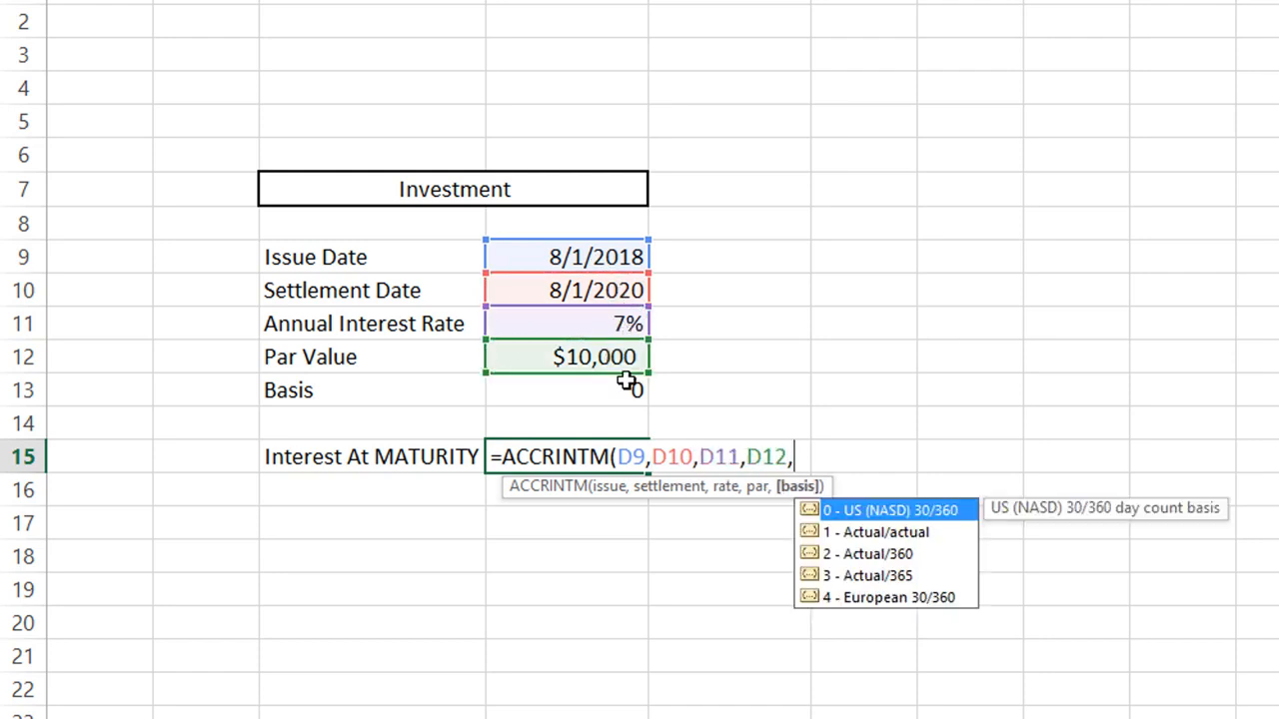
click(566, 389)
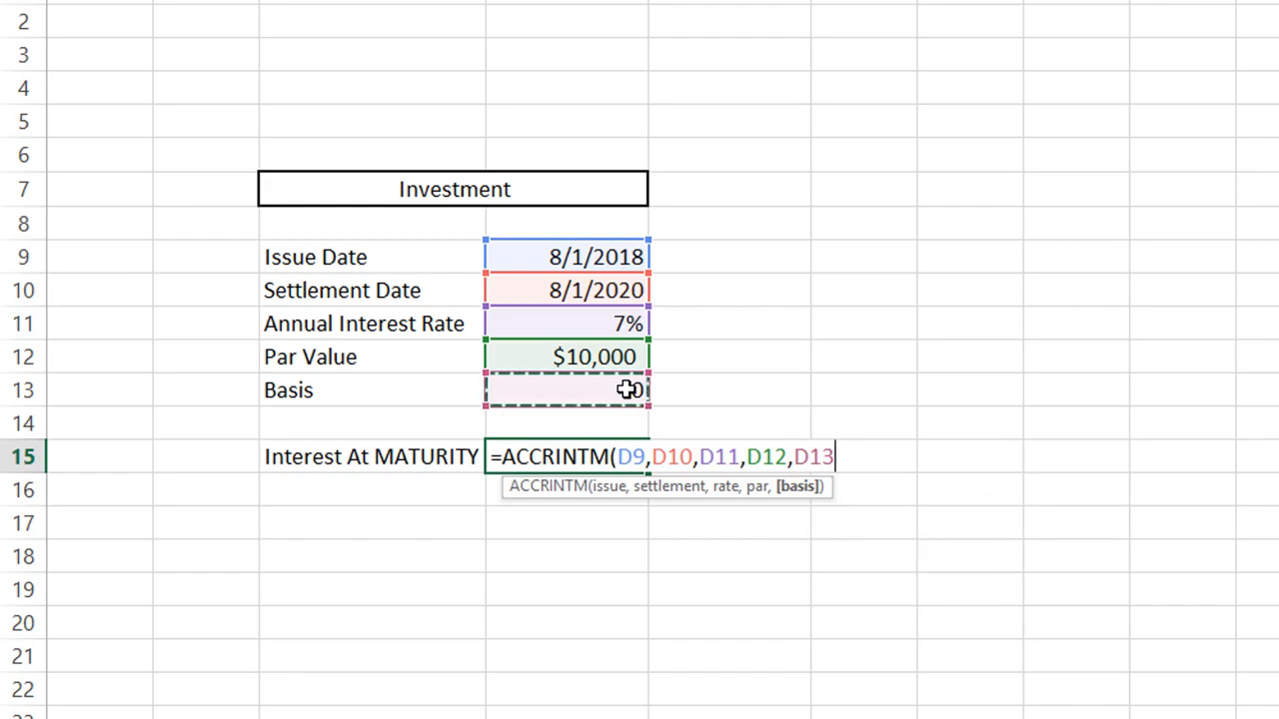
text())
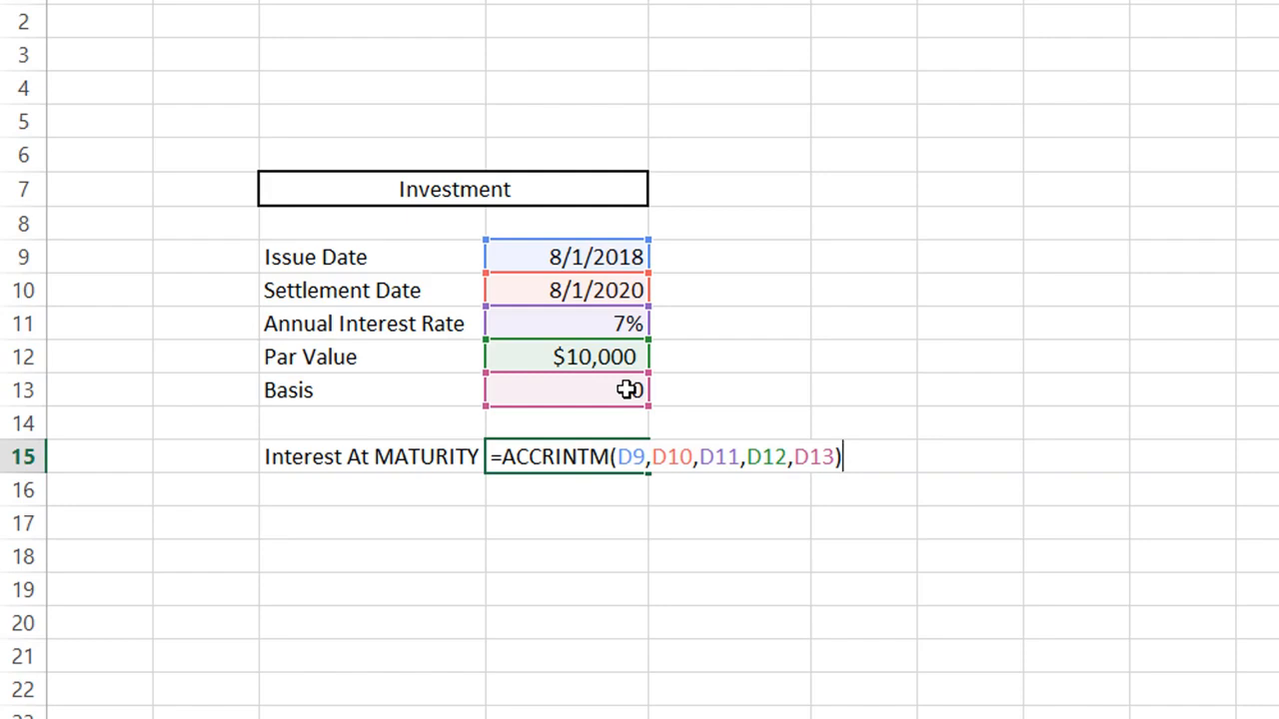
key(Enter)
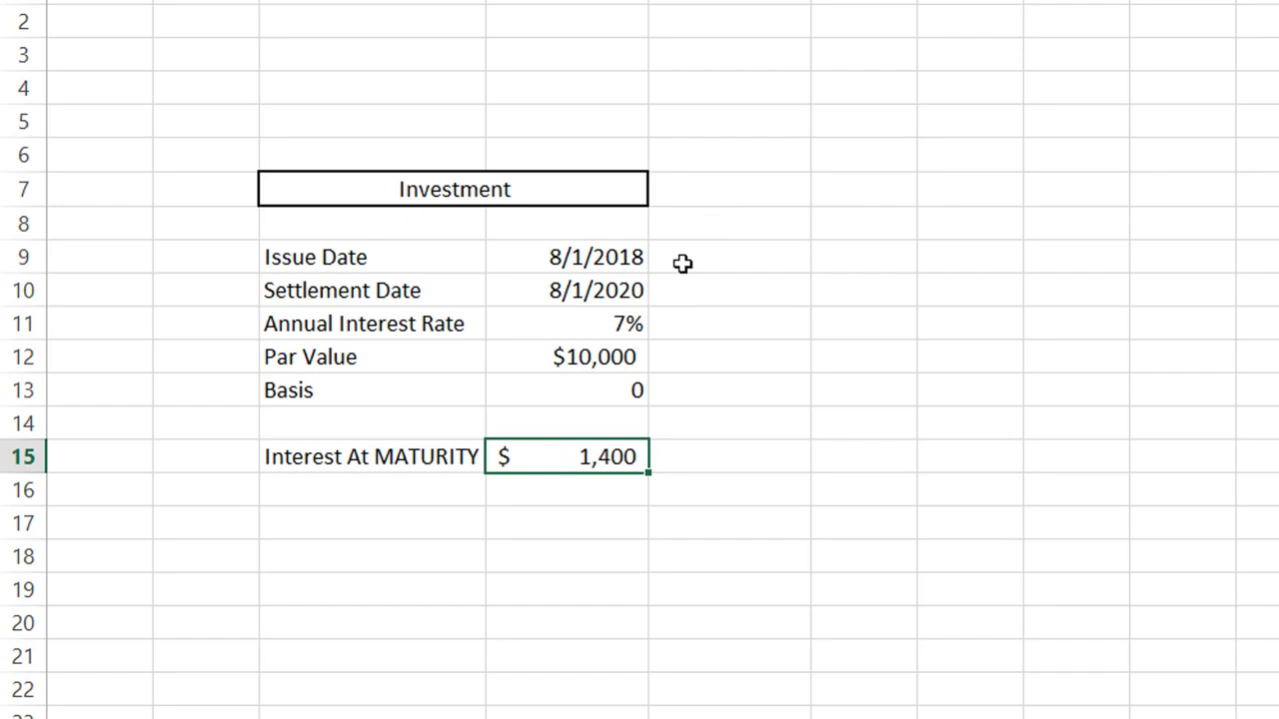
click(727, 256)
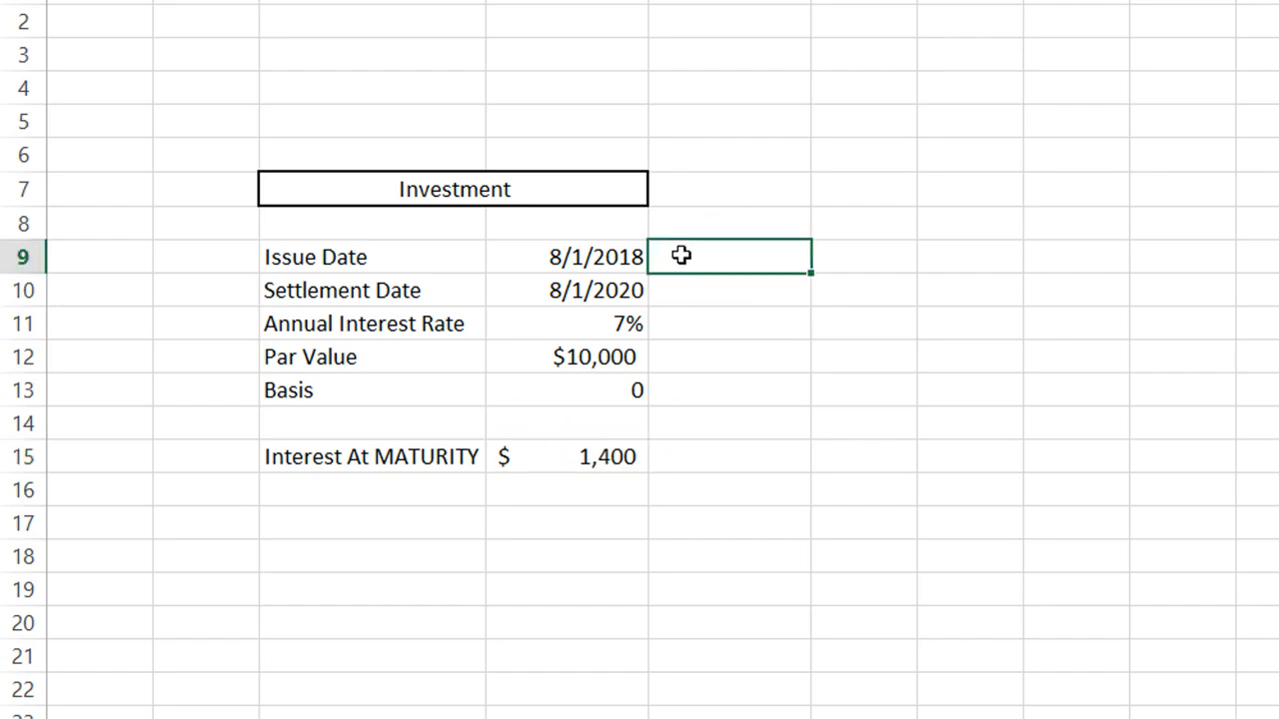
click(727, 324)
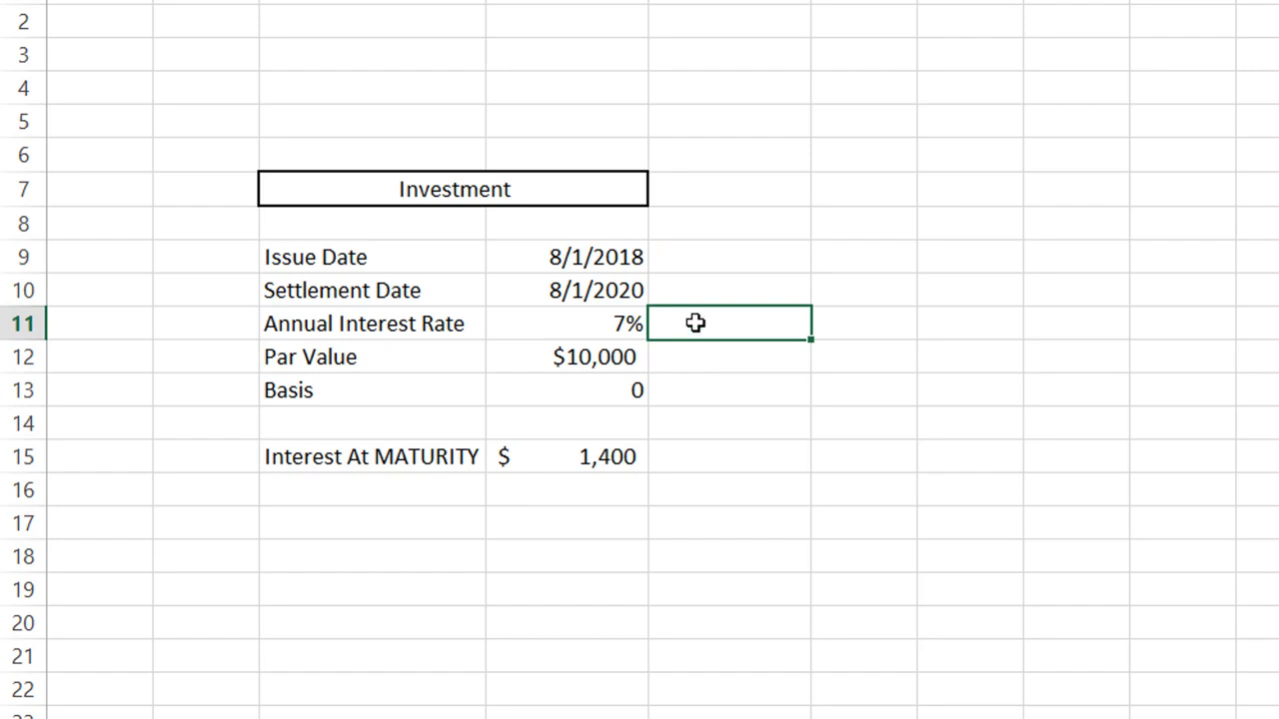
click(568, 455)
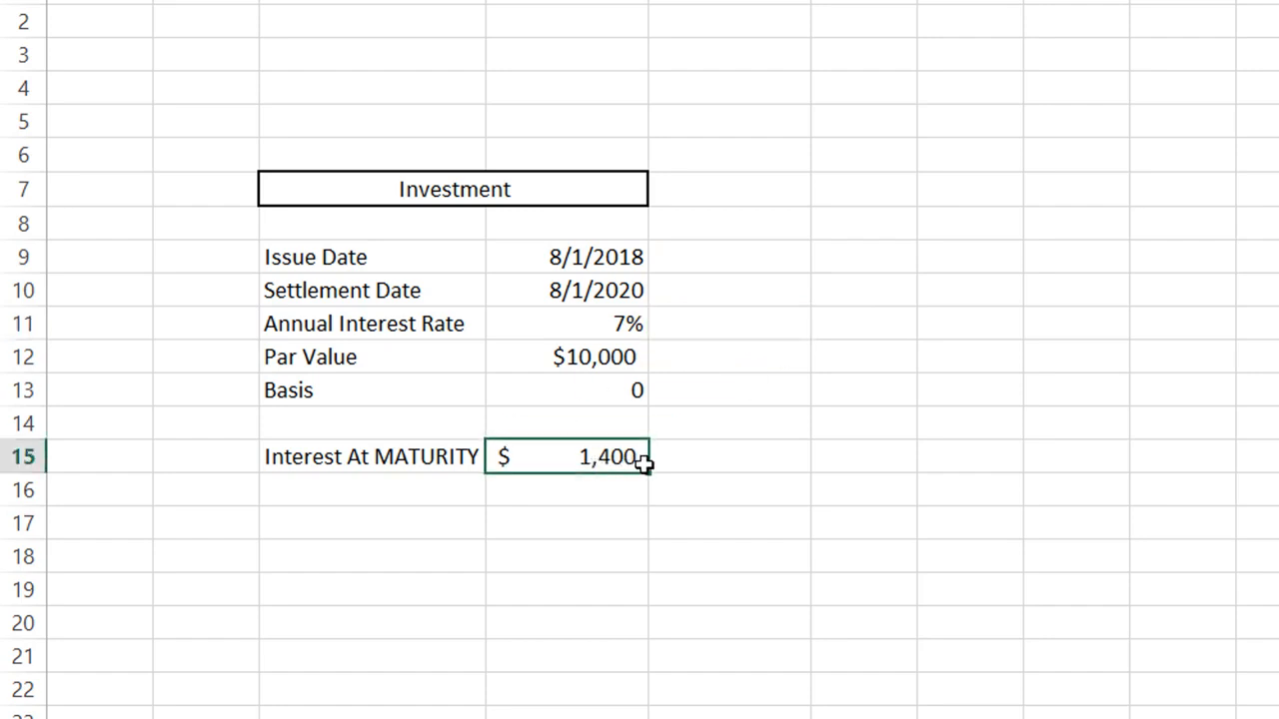
mouse_move(736, 459)
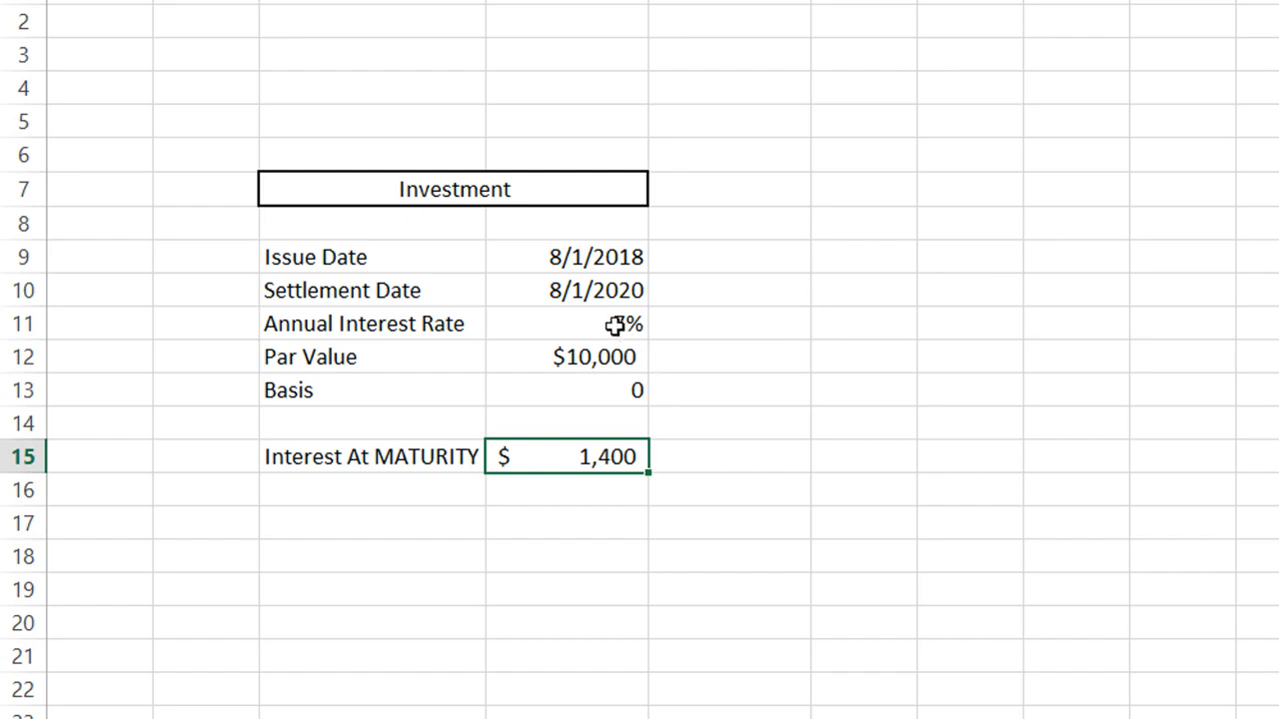
Set settlement in D10 to 8/1/2021 and par value in D12 to 12000.
click(563, 323)
text(8)
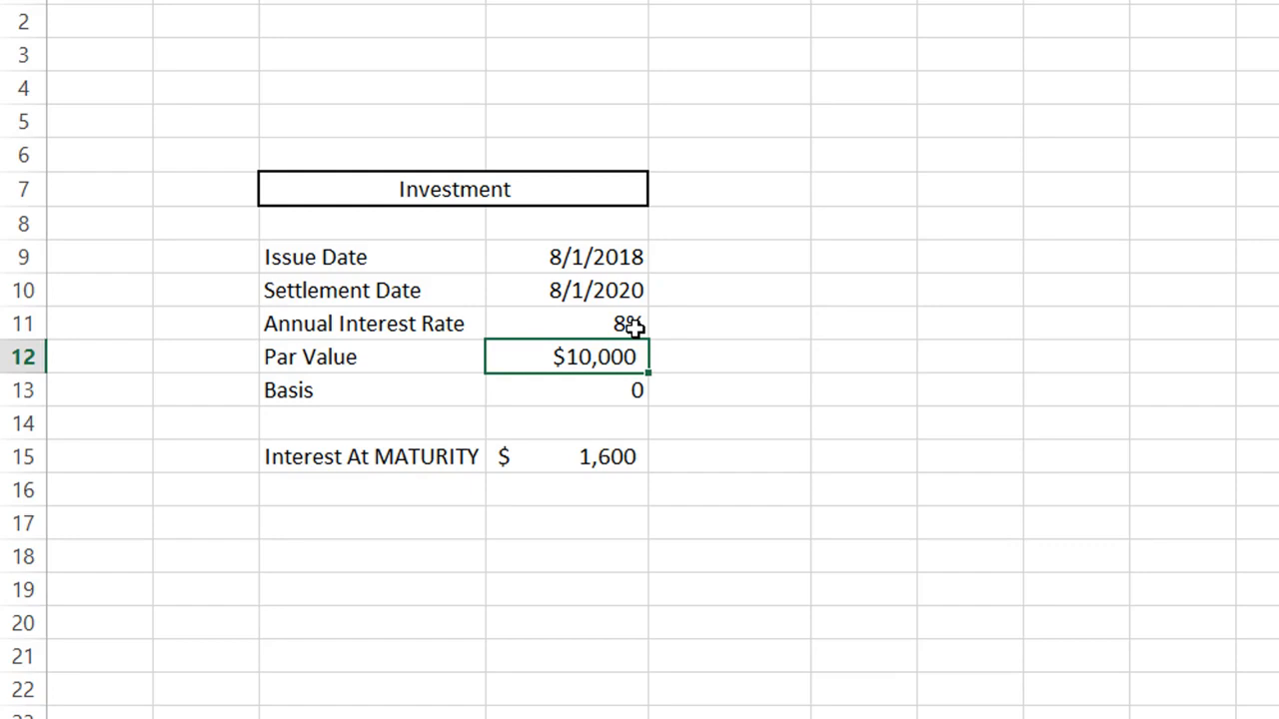
click(567, 290)
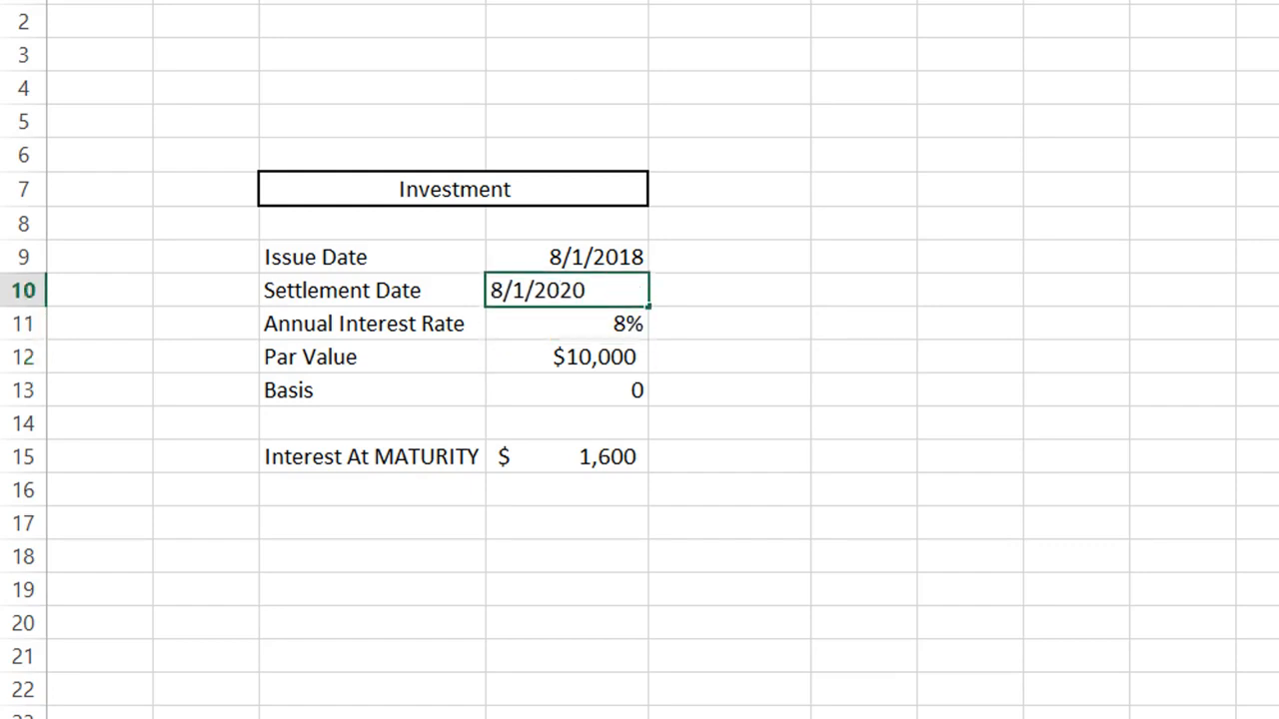
text(8/1/2021)
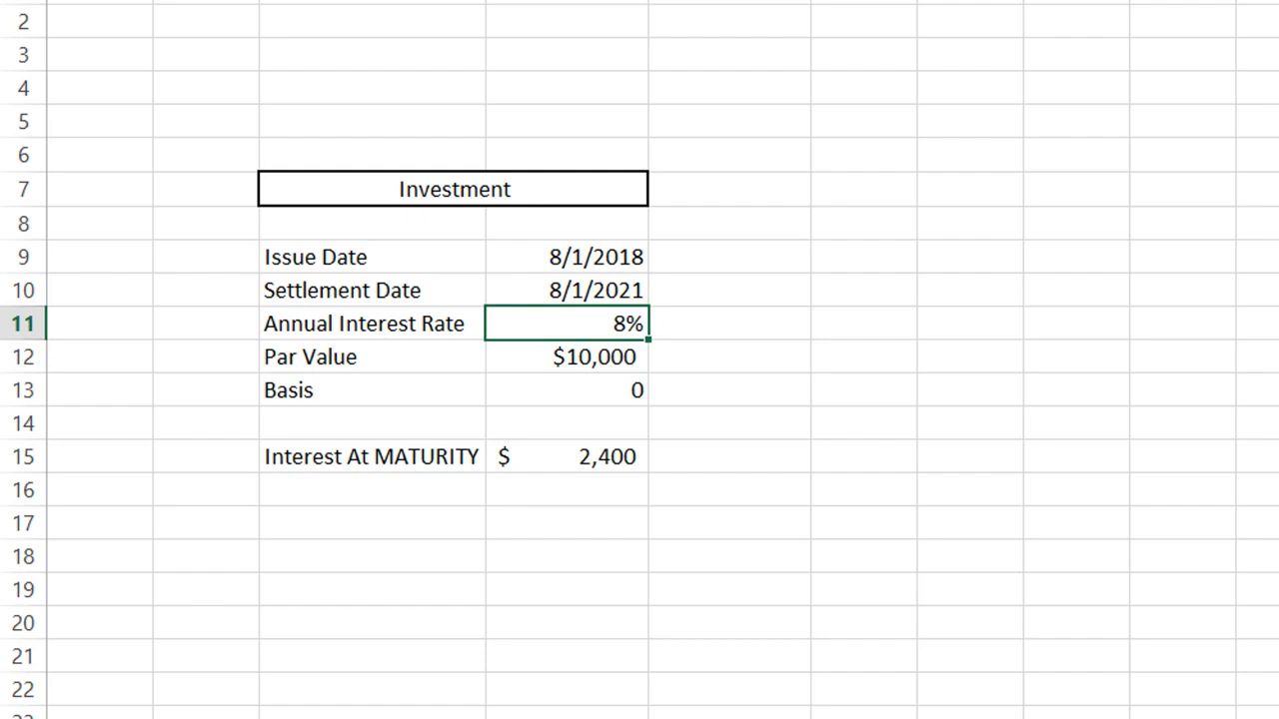
click(563, 390)
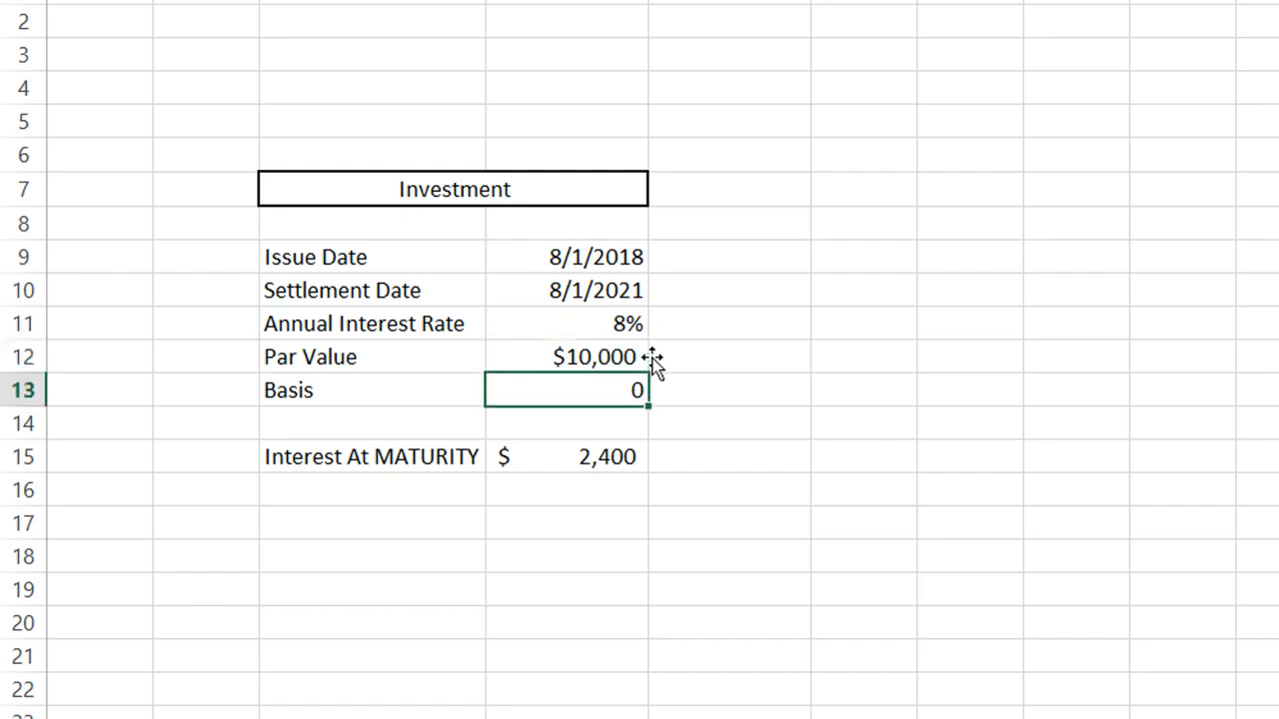
click(567, 356)
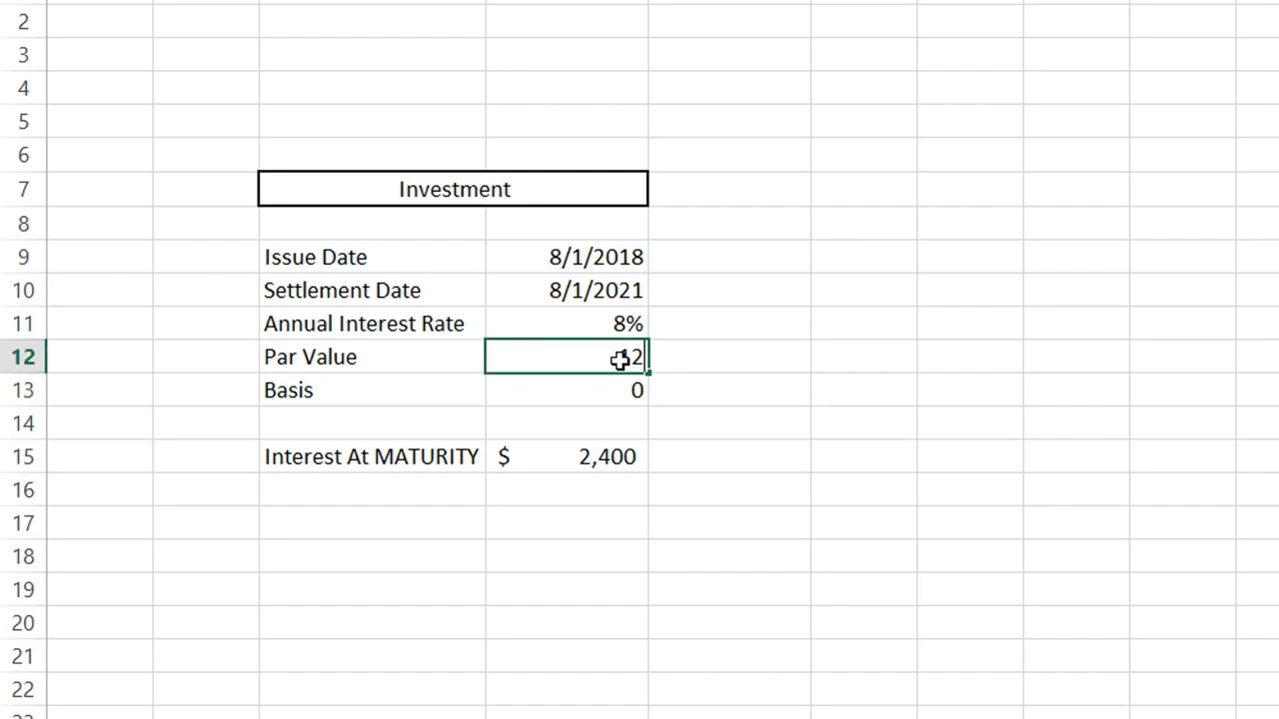
text(12000)
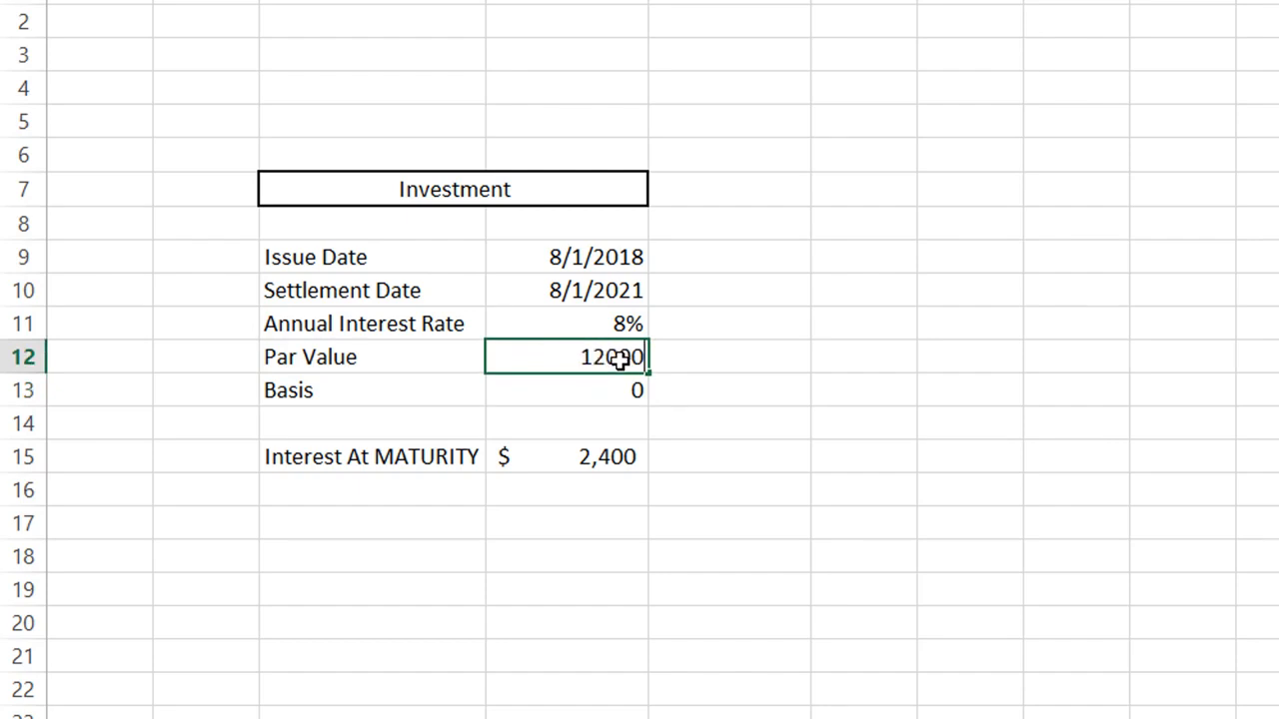